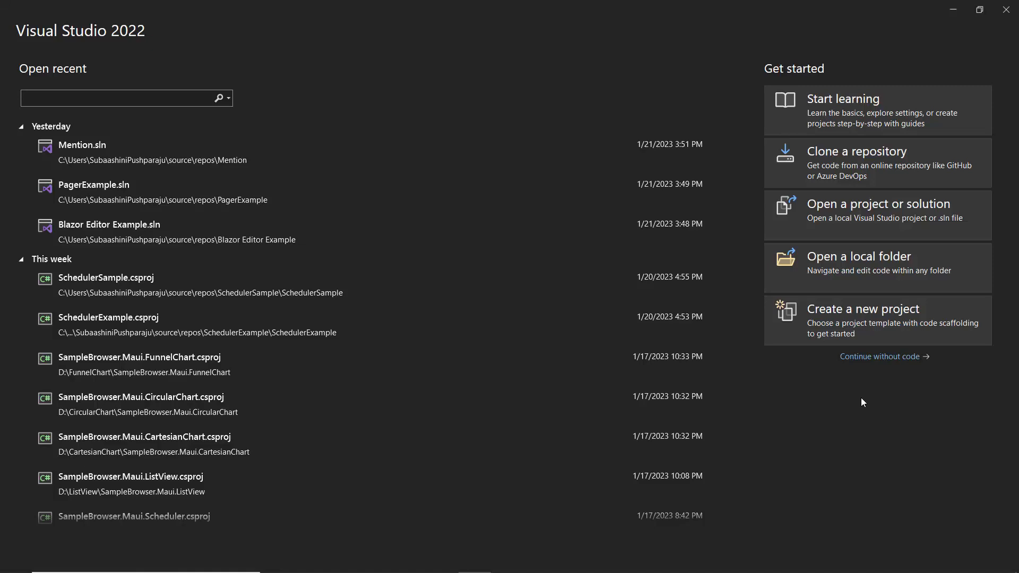
Start a new .NET MAUI App project and name it MauiExample
{"action": "left_click", "coordinate": [863, 309]}
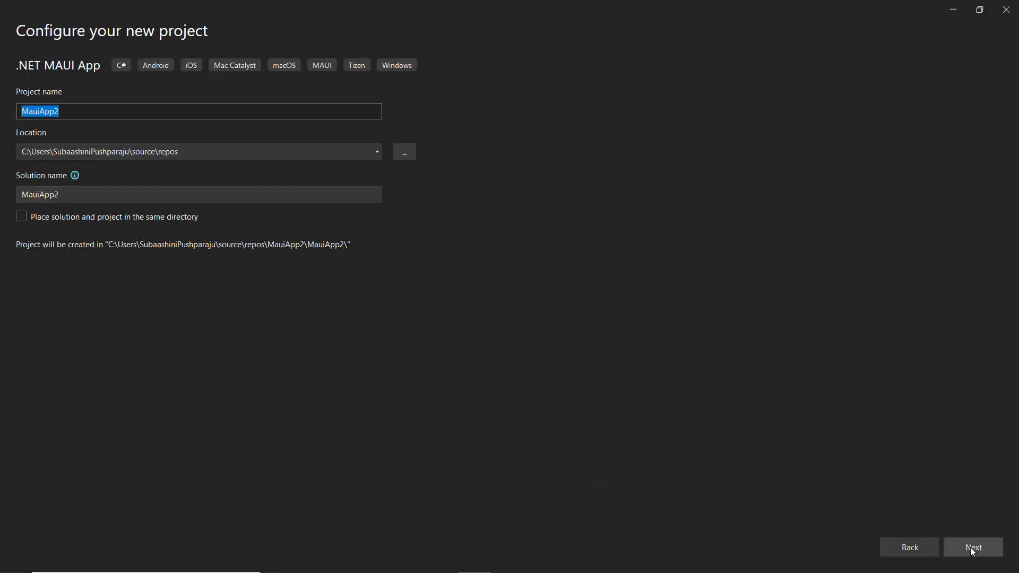
{"action": "type", "text": "Mau"}
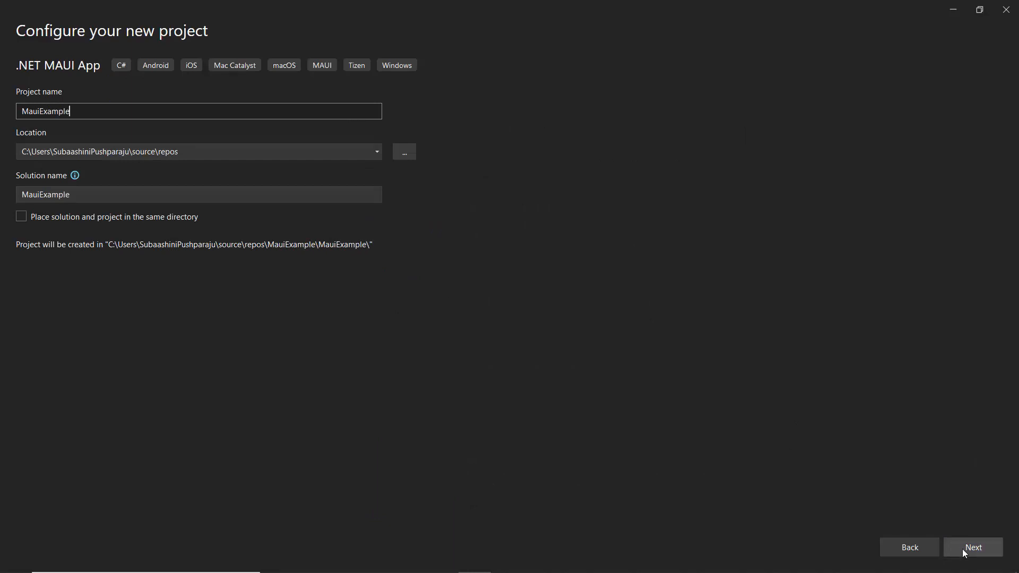
{"action": "left_click", "coordinate": [973, 547]}
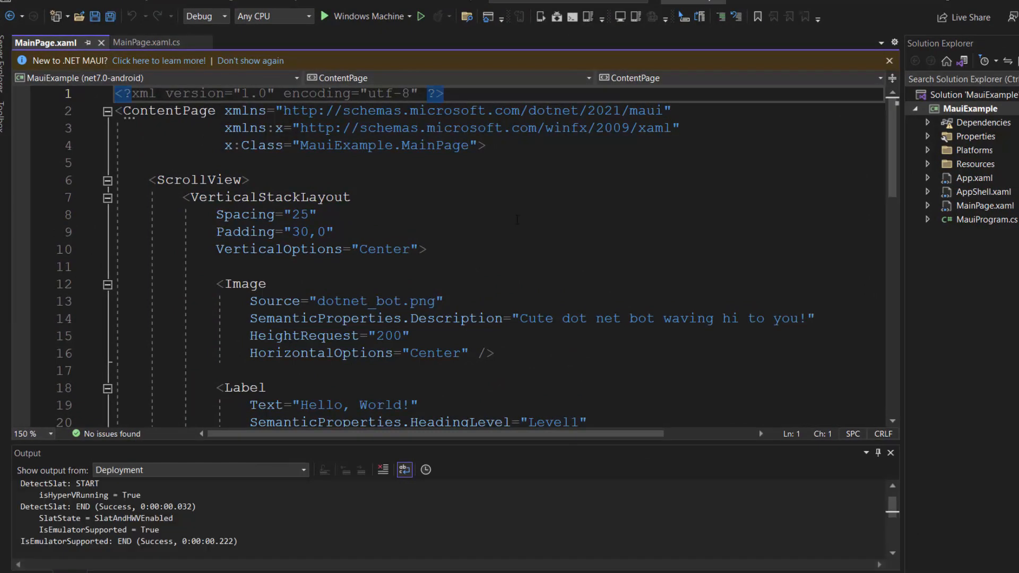
Target the Pixel 5 - API 31 Android emulator and launch the app on it
{"action": "left_click", "coordinate": [399, 17]}
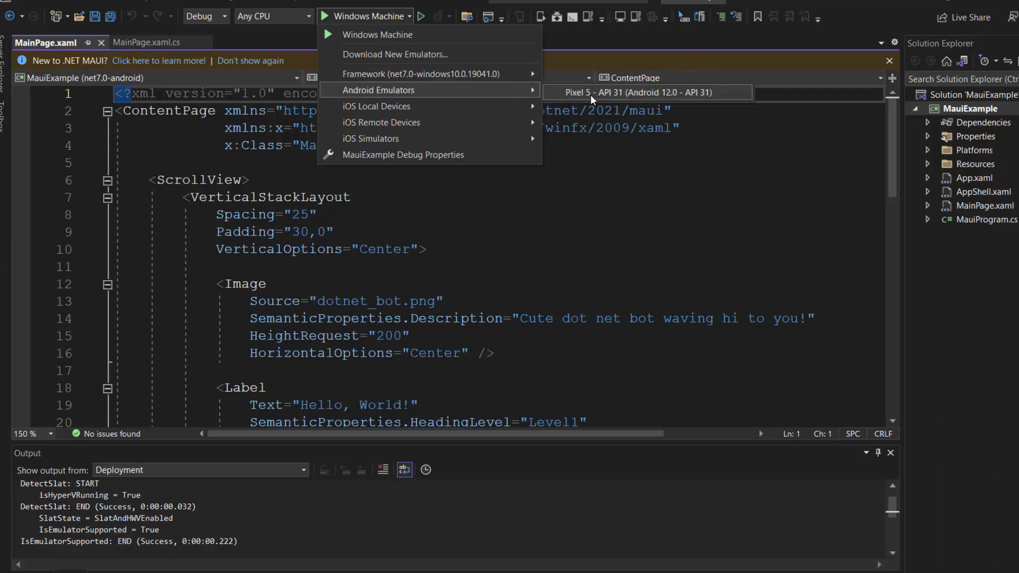
{"action": "left_click", "coordinate": [614, 92]}
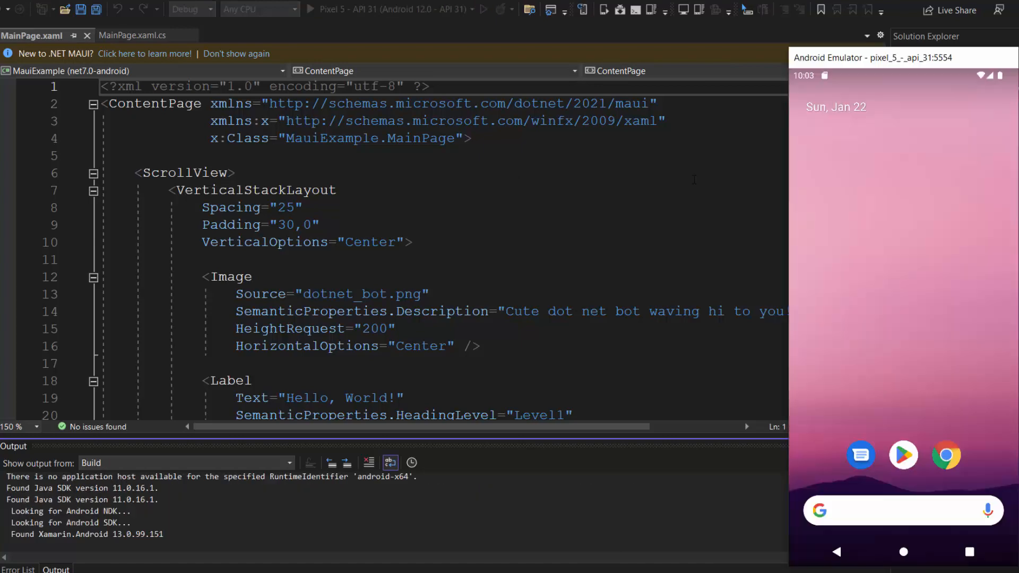
{"action": "left_click", "coordinate": [313, 9]}
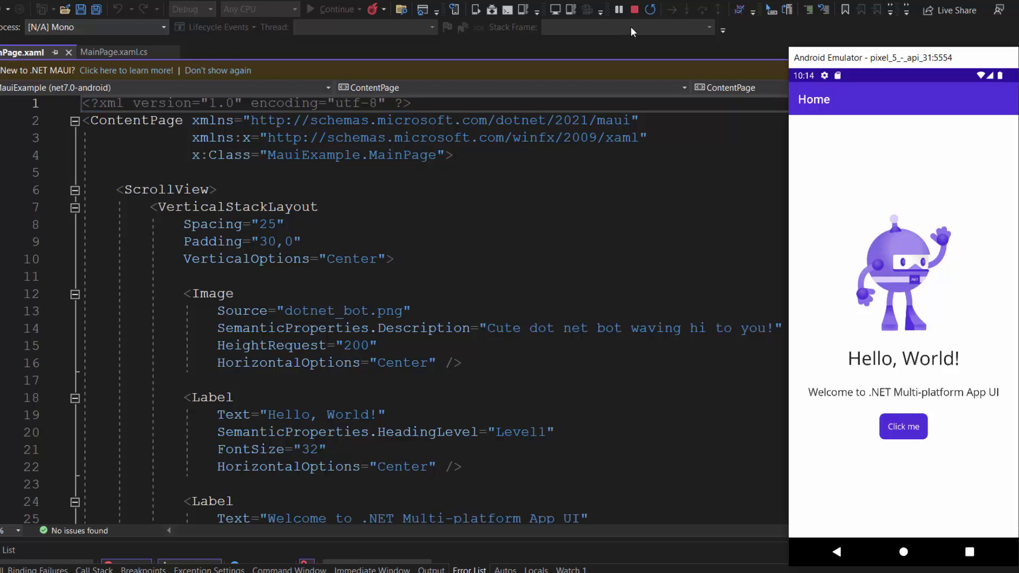
{"action": "mouse_move", "coordinate": [635, 9]}
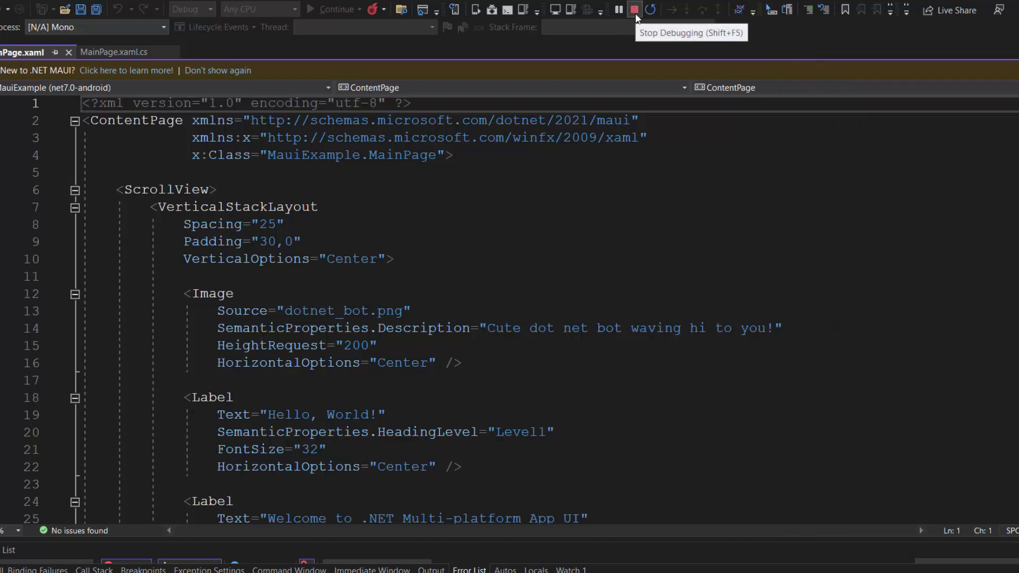
Stop debugging and install Syncfusion.Maui.Charts 20.4.44 from NuGet, accepting the preview changes
{"action": "left_click", "coordinate": [634, 9]}
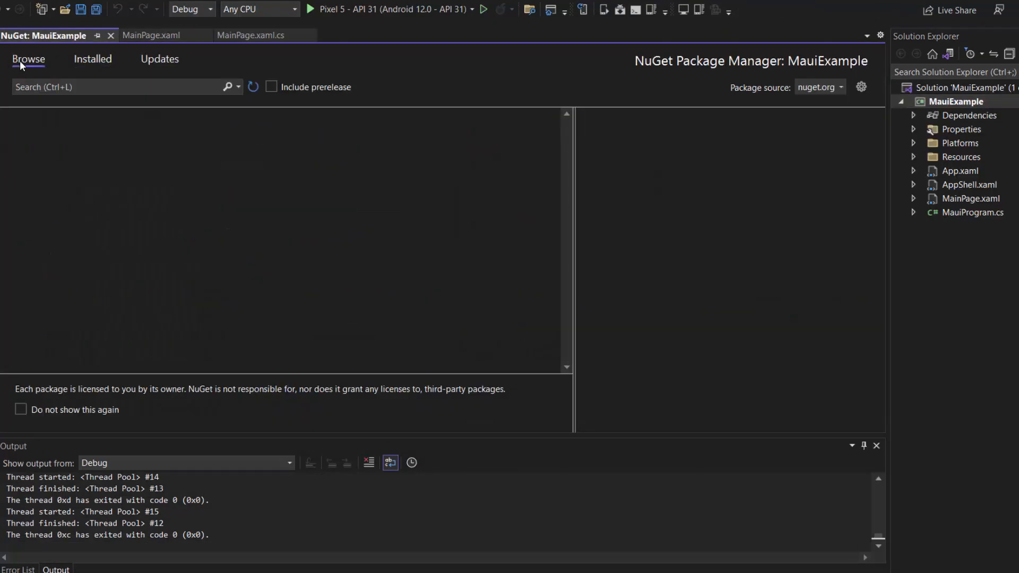
{"action": "type", "text": "Syn"}
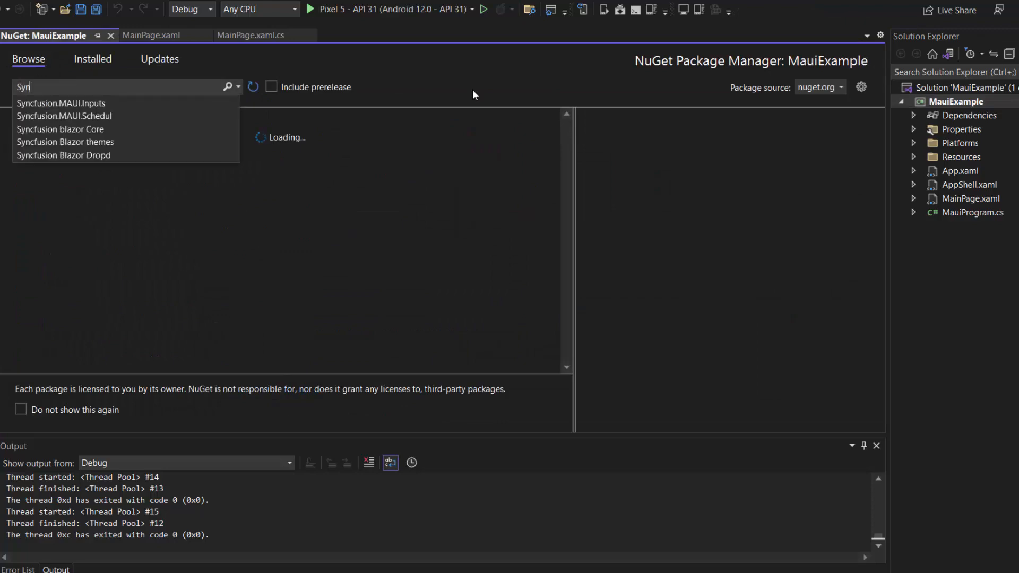
{"action": "type", "text": "Syncfusion.Maui.charts"}
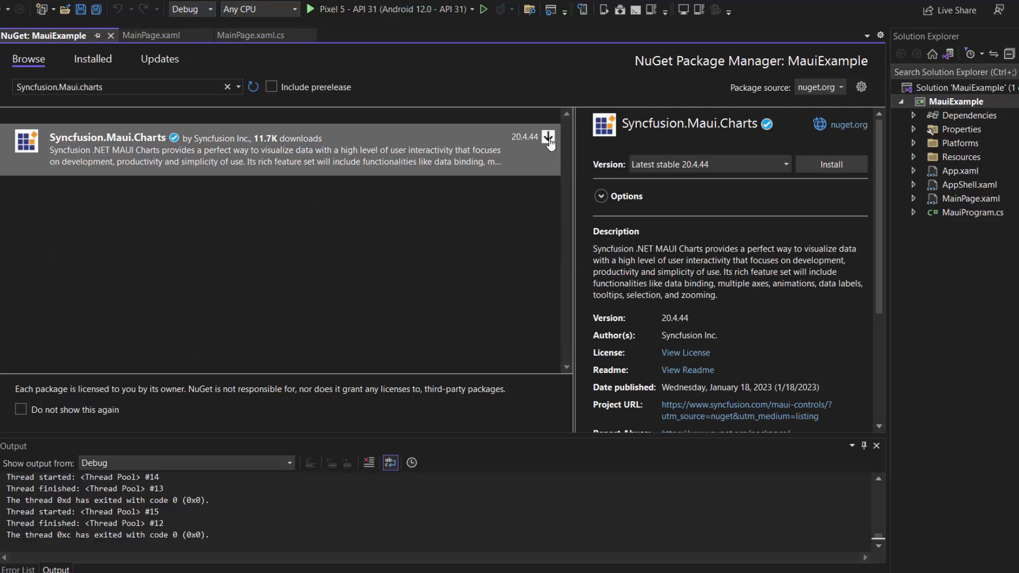
{"action": "left_click", "coordinate": [830, 164]}
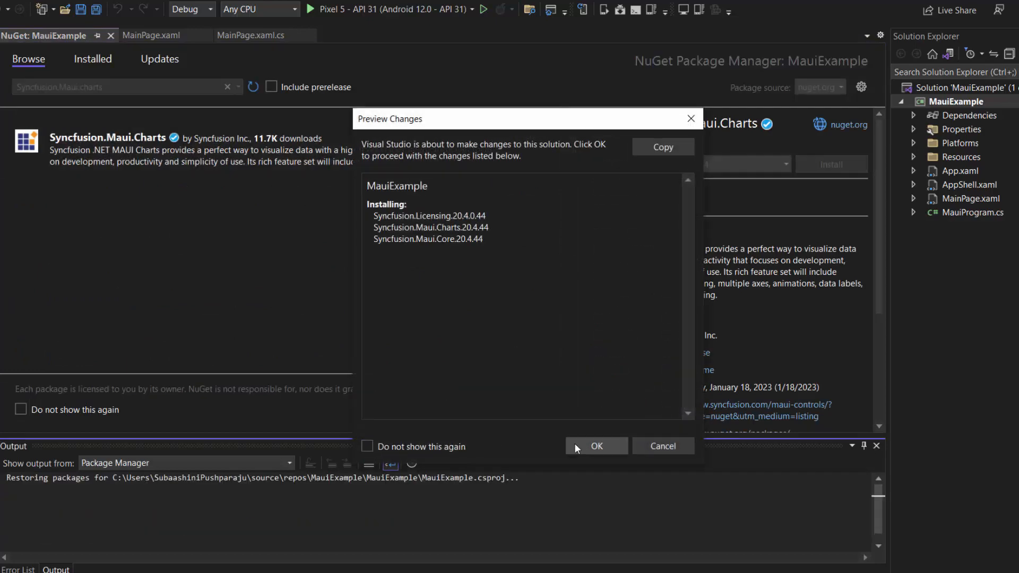
{"action": "left_click", "coordinate": [595, 447]}
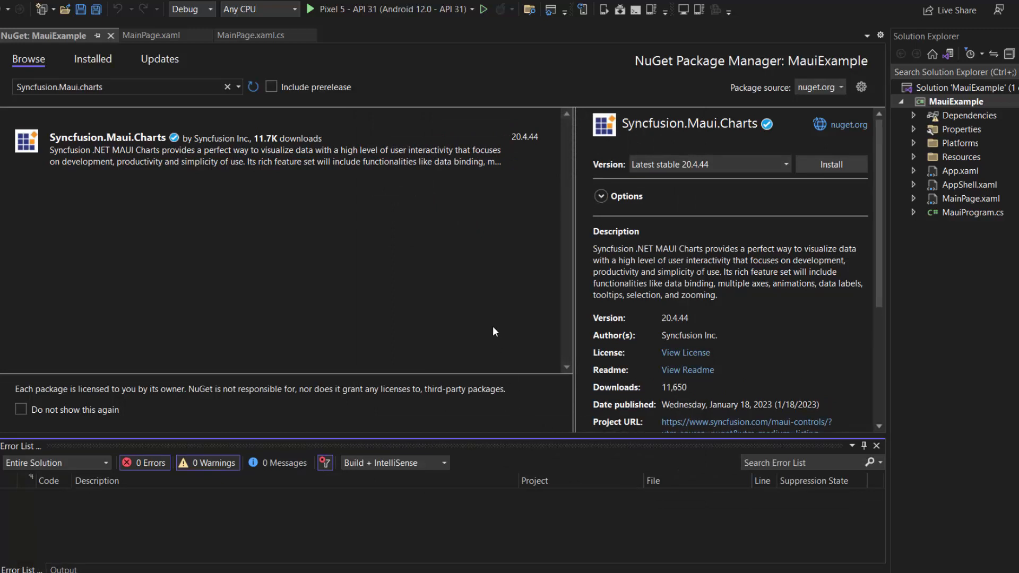
{"action": "left_click", "coordinate": [830, 164]}
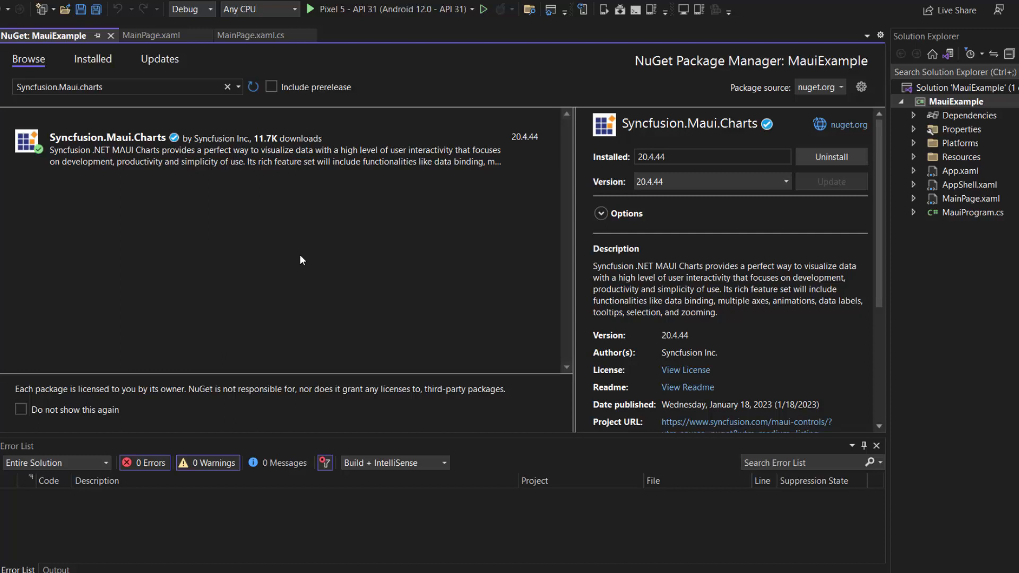
{"action": "mouse_move", "coordinate": [428, 301]}
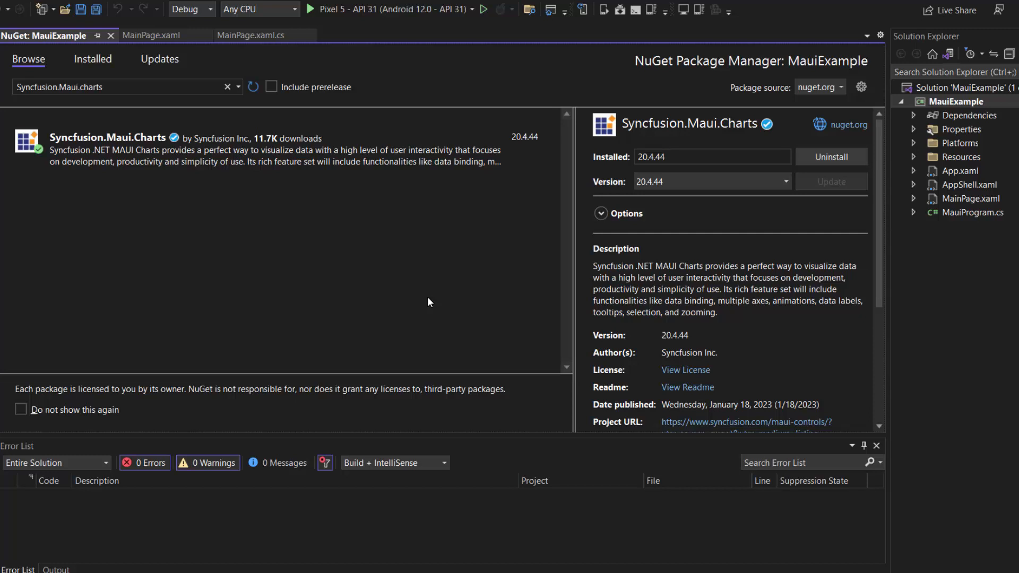
Add SyncfusionLicenseProvider.RegisterLicense above InitializeComponent in App.xaml.cs and save
{"action": "left_click", "coordinate": [914, 171]}
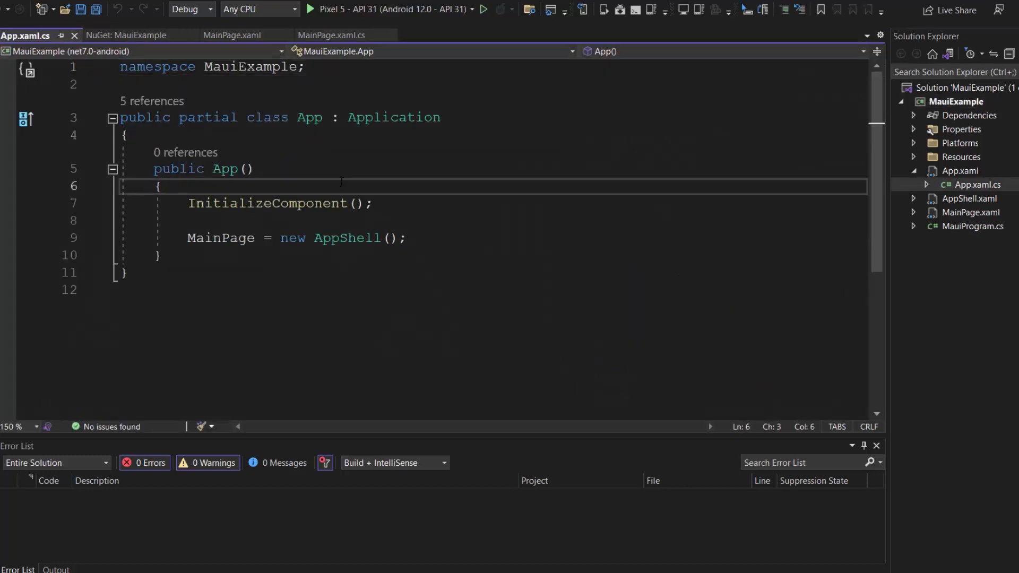
{"action": "type", "text": "Syncfusion.L"}
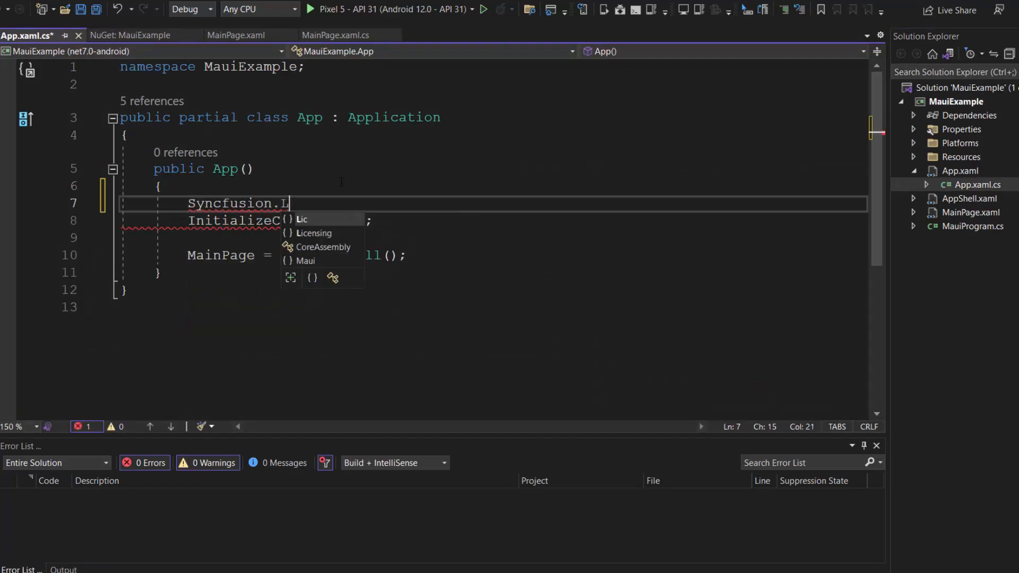
{"action": "type", "text": "Licensing.SyncfusionLicenseProvider.RegisterLicense(\"OTgyMTI0QDMyMzAyZ"}
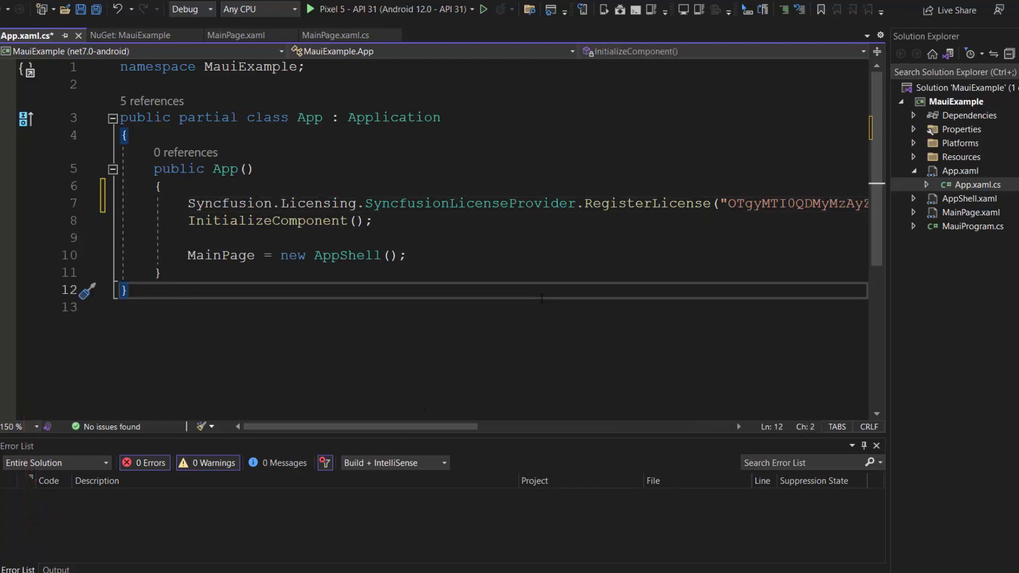
{"action": "key", "text": "ctrl+s"}
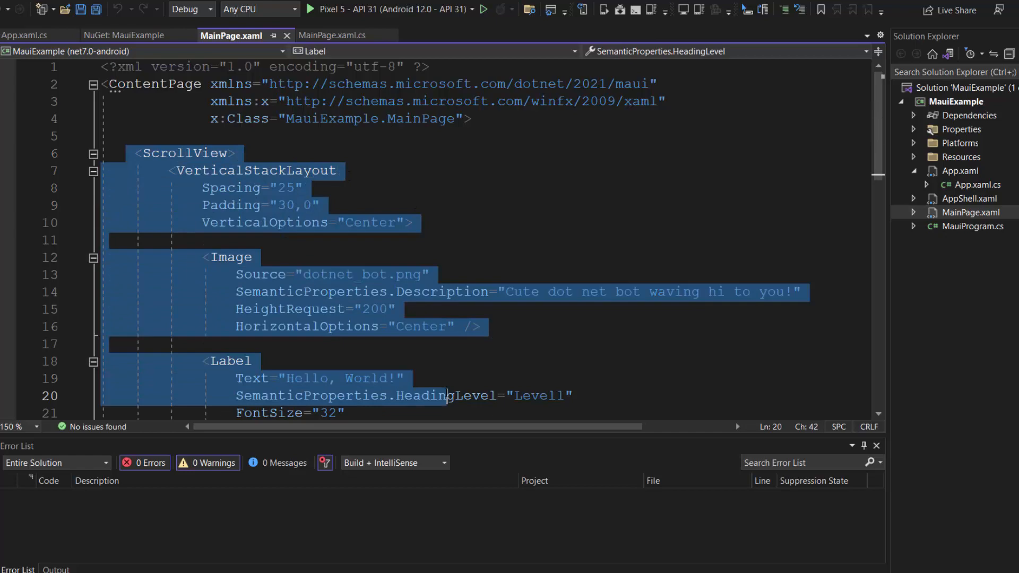
Declare xmlns:control and xmlns:local in MainPage.xaml, insert an empty control:SfCircularChart, and save
{"action": "scroll", "scroll_direction": "down", "scroll_amount": 3}
{"action": "type", "text": "xmlns:>"}
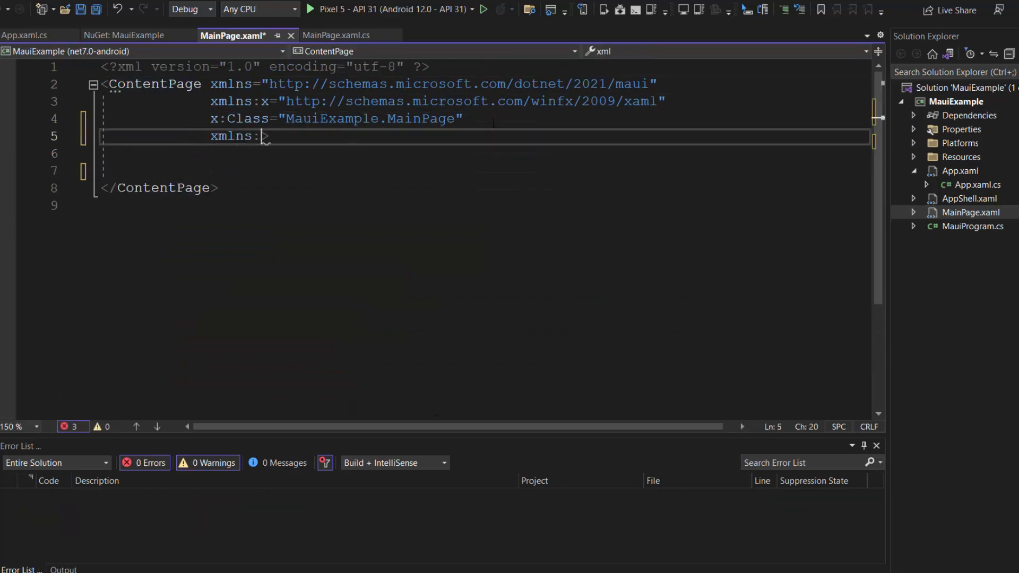
{"action": "type", "text": "control"}
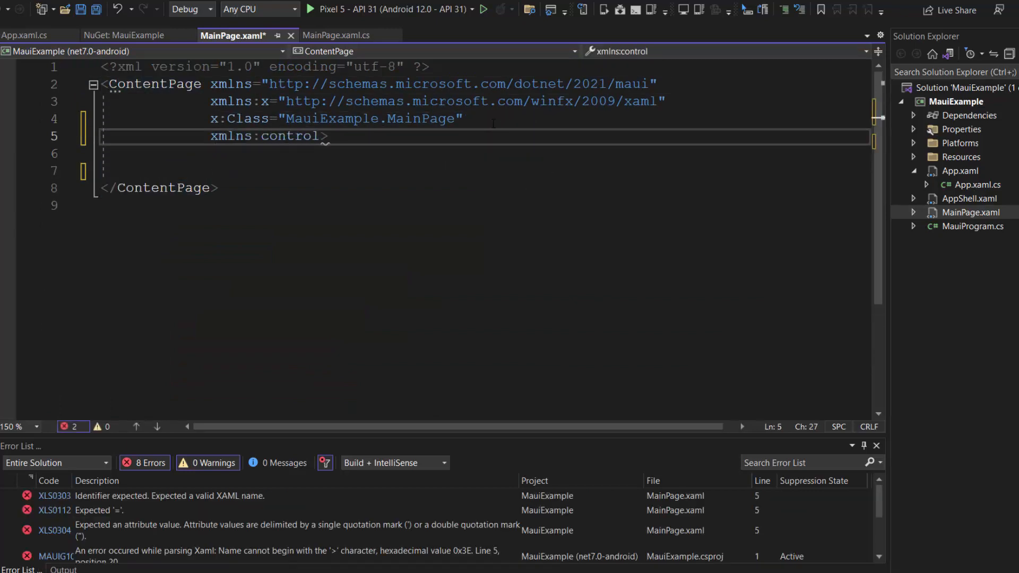
{"action": "type", "text": "\"clr-namespace:Syncfusion.Maui.Charts;assembly=Syncfusion.Maui.Charts\""}
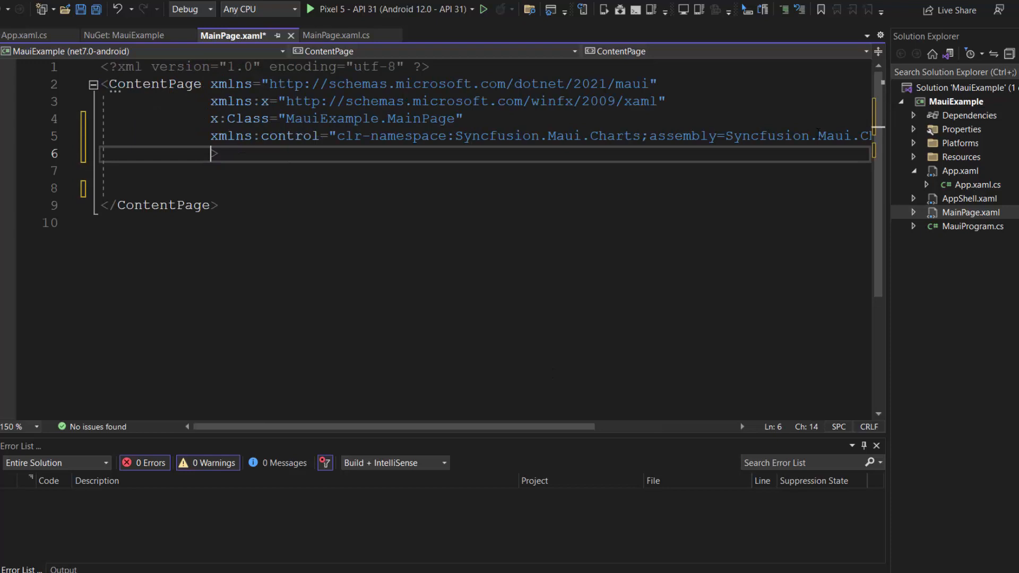
{"action": "type", "text": "xmlns:local"}
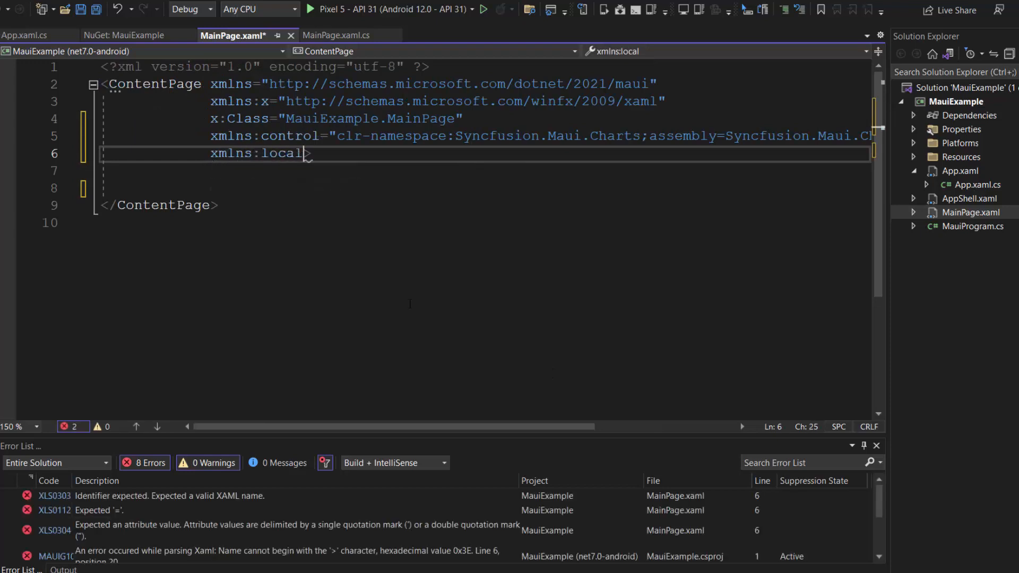
{"action": "type", "text": "=\"clr-namespace:MauiExample\""}
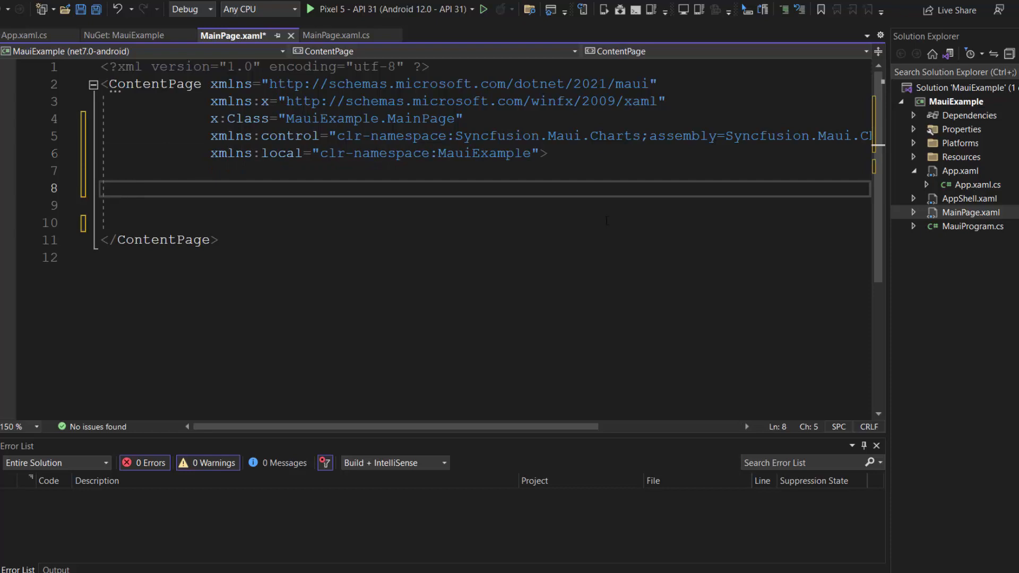
{"action": "type", "text": "<control:SfCircularChart>"}
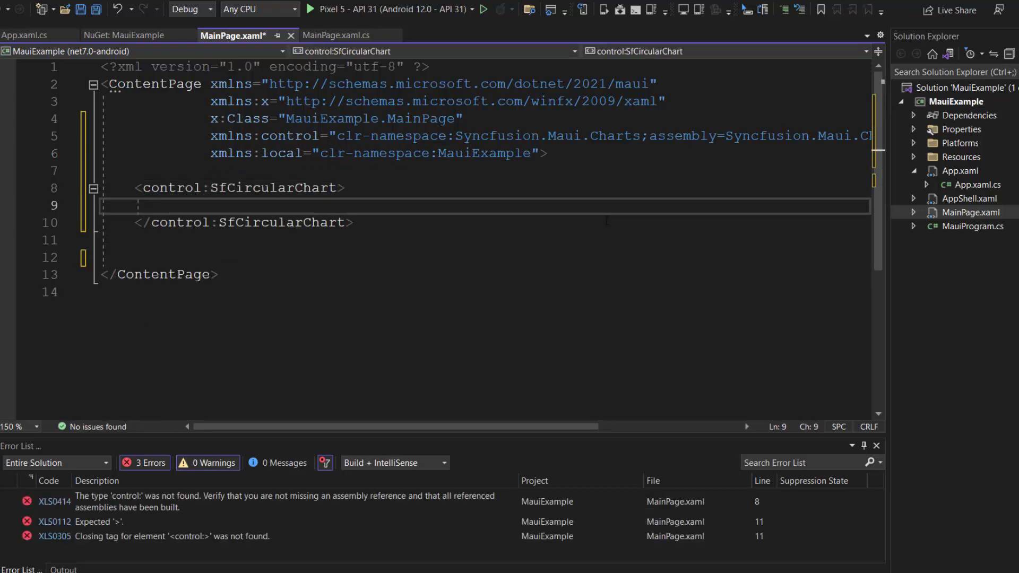
{"action": "key", "text": "ctrl+s"}
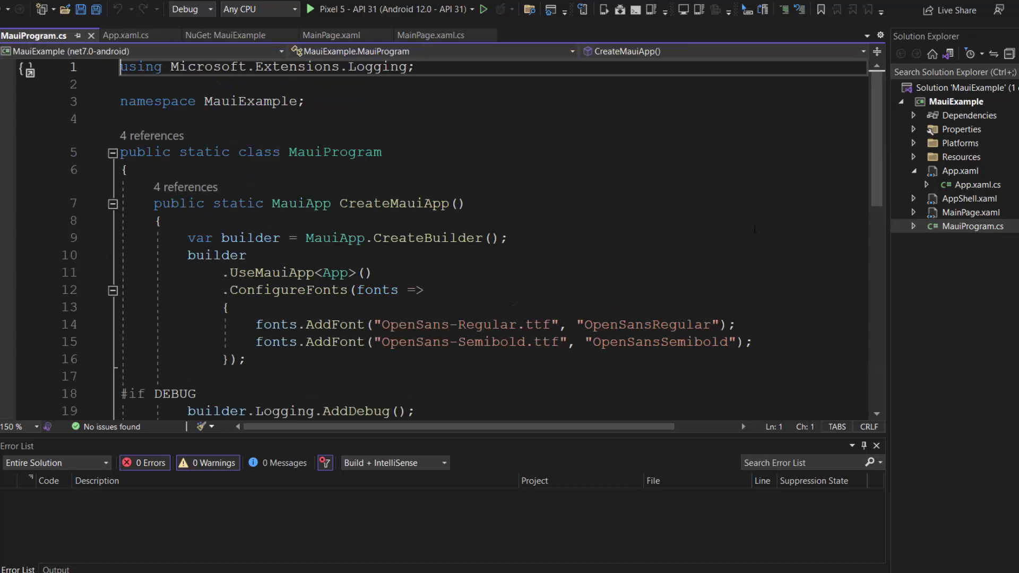
Add 'using Syncfusion.Maui.Core.Hosting;' and builder.ConfigureSyncfusionCore() to MauiProgram.cs
{"action": "type", "text": "using S"}
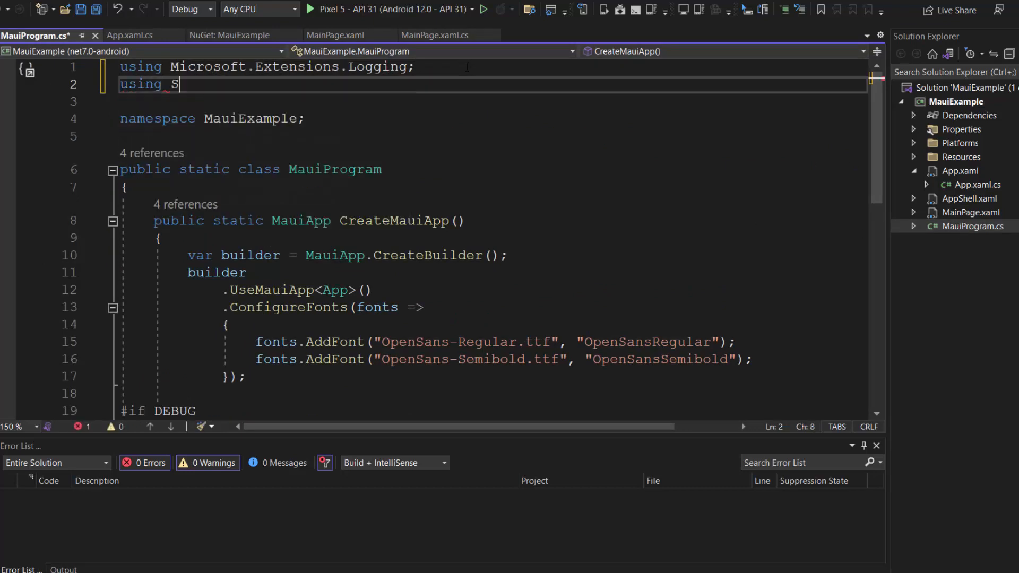
{"action": "type", "text": "yncfusion.Maui"}
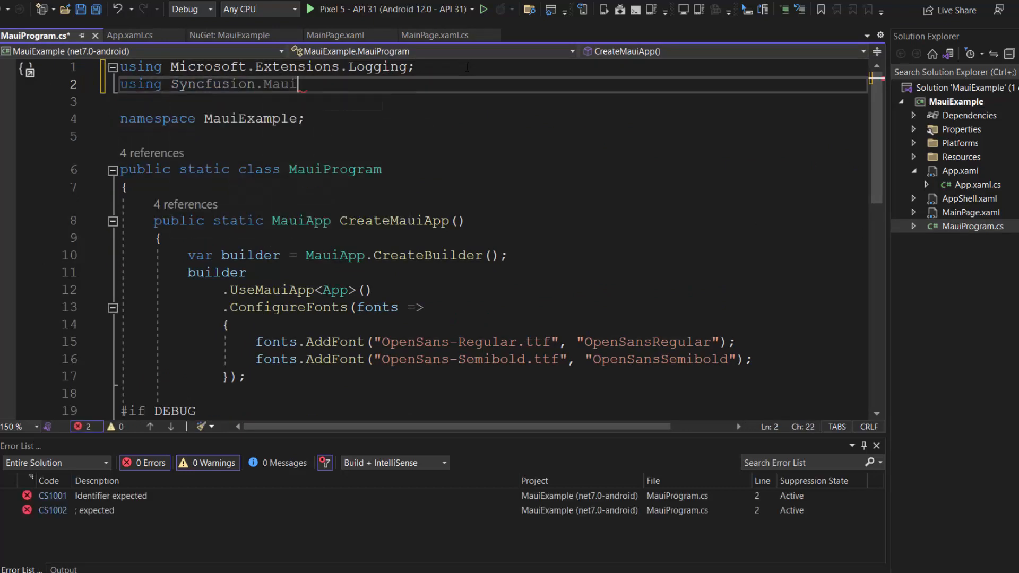
{"action": "type", "text": ".Core.Hosting;"}
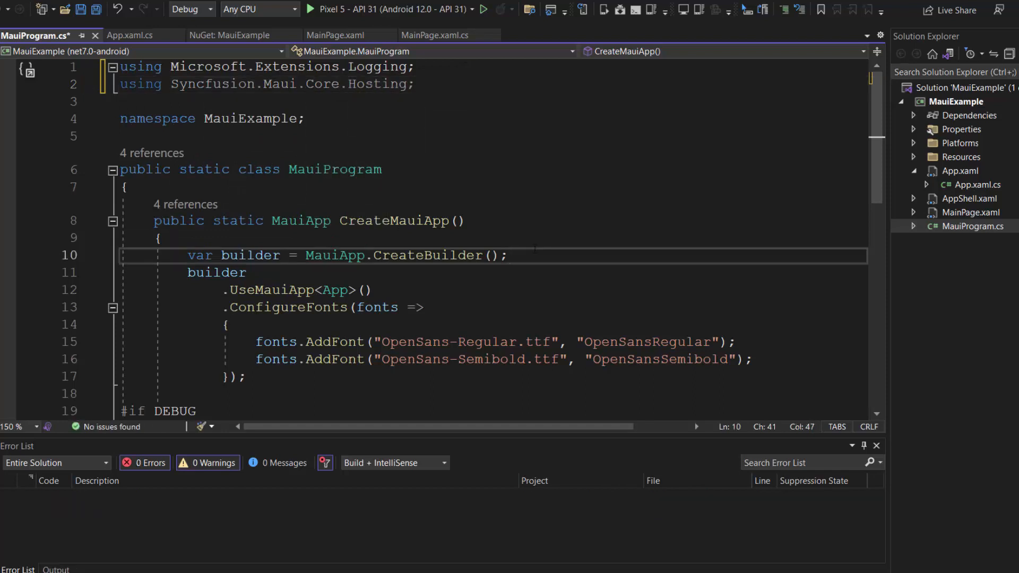
{"action": "type", "text": "builder.Conf"}
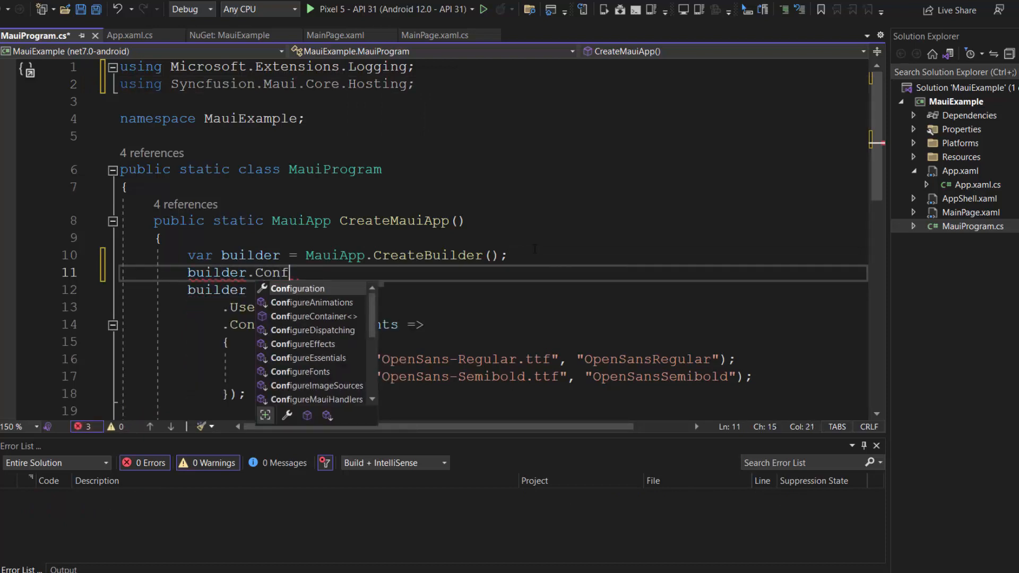
{"action": "type", "text": "igureSyncfus"}
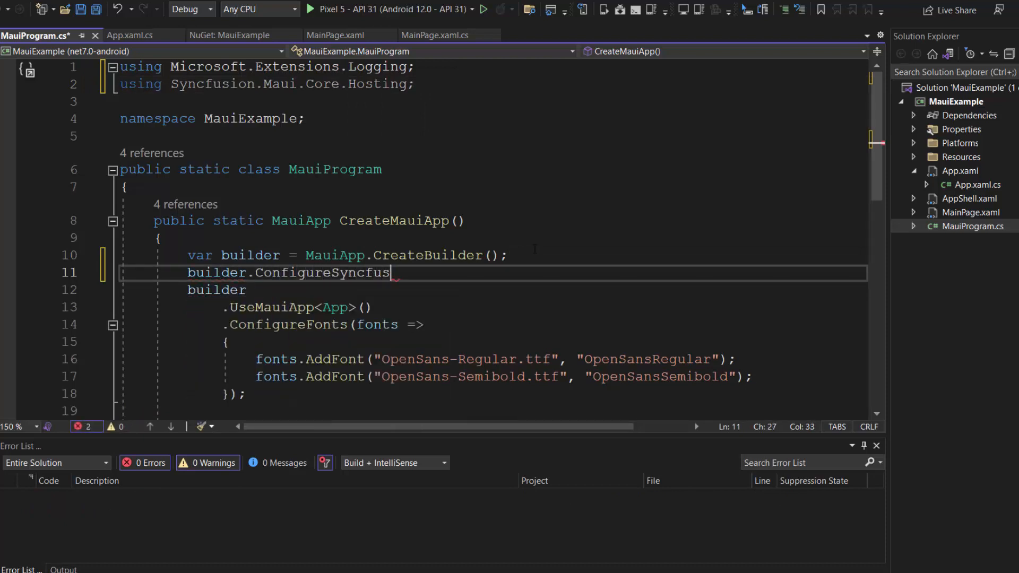
{"action": "type", "text": "ionCore();"}
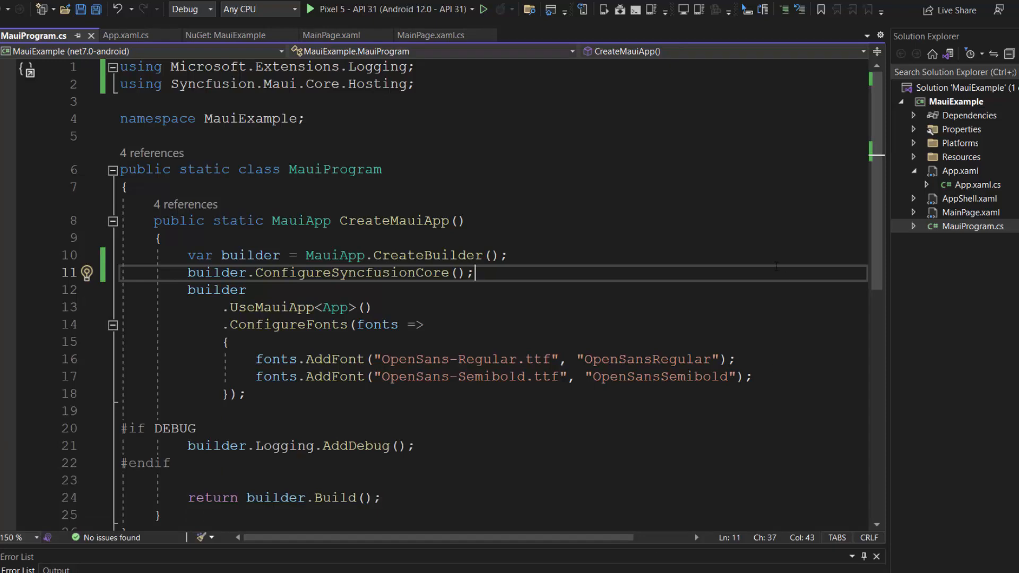
Create a Model folder and add a DataModel.cs class file to it
{"action": "right_click", "coordinate": [956, 101]}
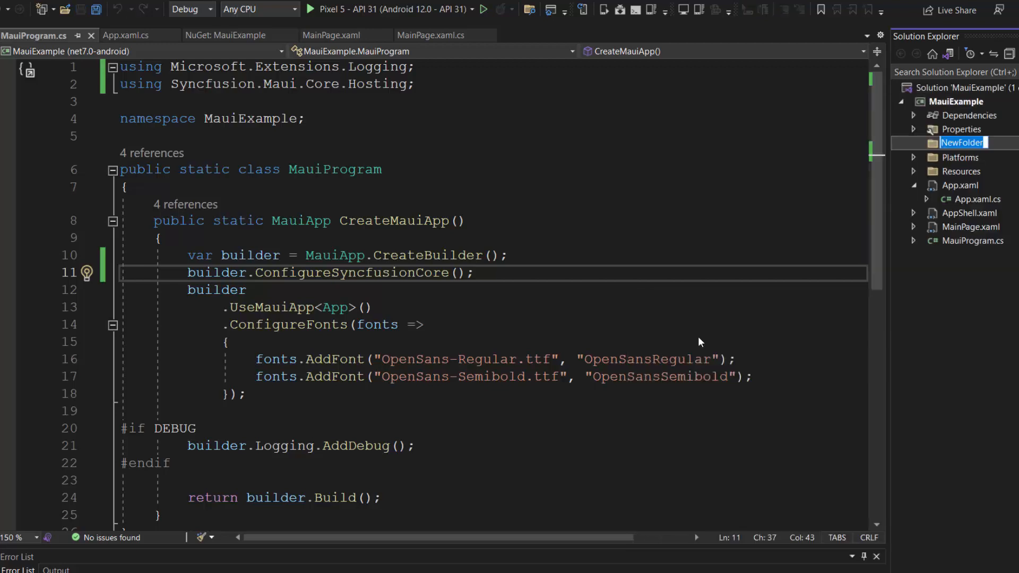
{"action": "type", "text": "Model"}
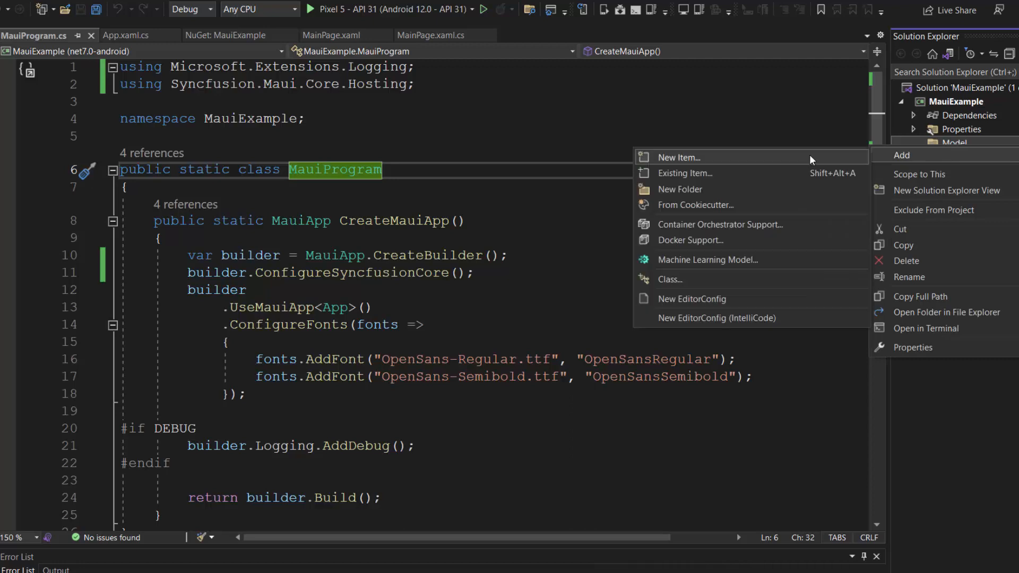
{"action": "left_click", "coordinate": [678, 157]}
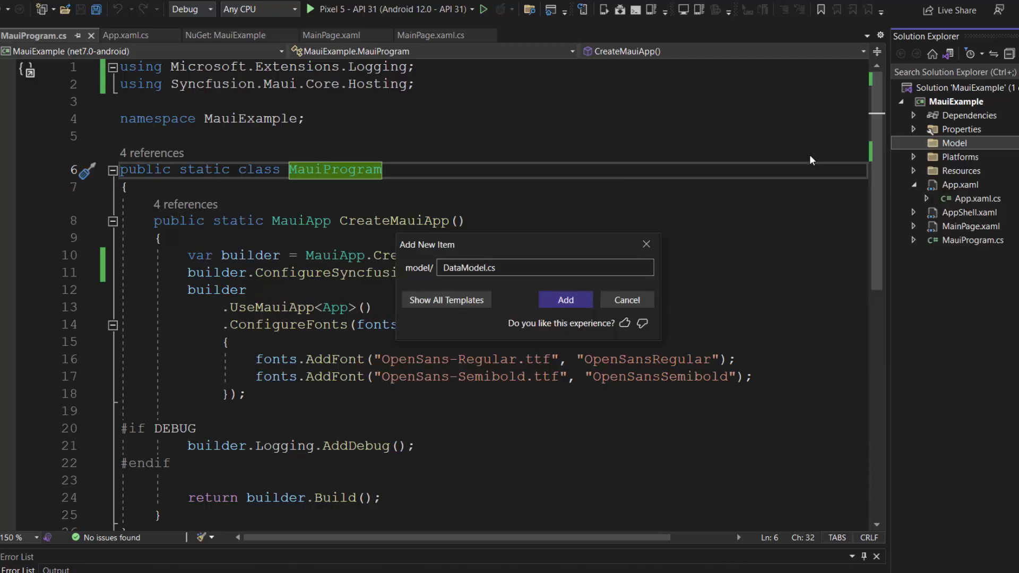
{"action": "left_click", "coordinate": [564, 300]}
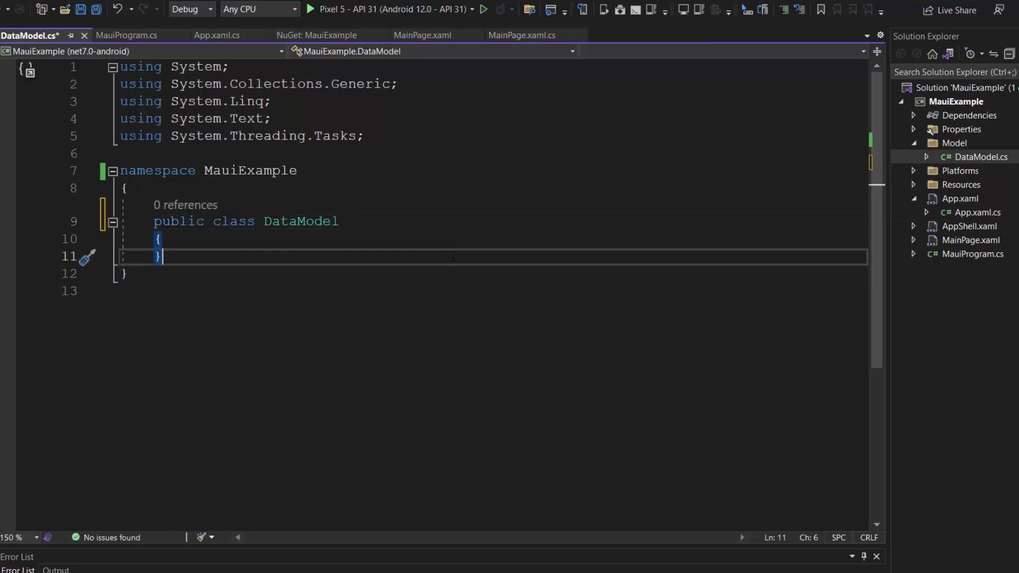
Give DataModel int Id, string Name and double Sales auto-properties
{"action": "type", "text": "public int Id { get; set; }"}
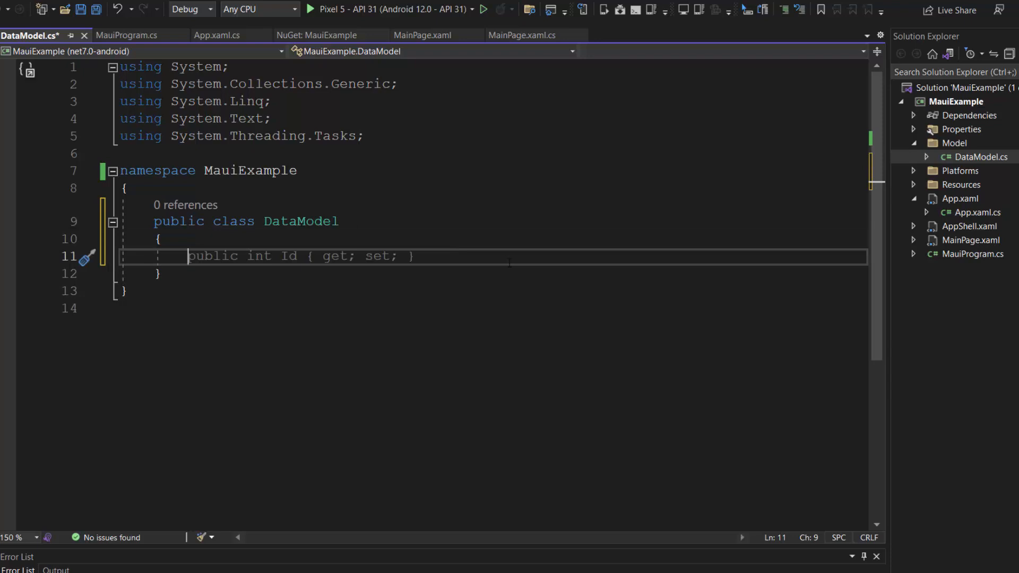
{"action": "type", "text": "public string Name { get; set; }"}
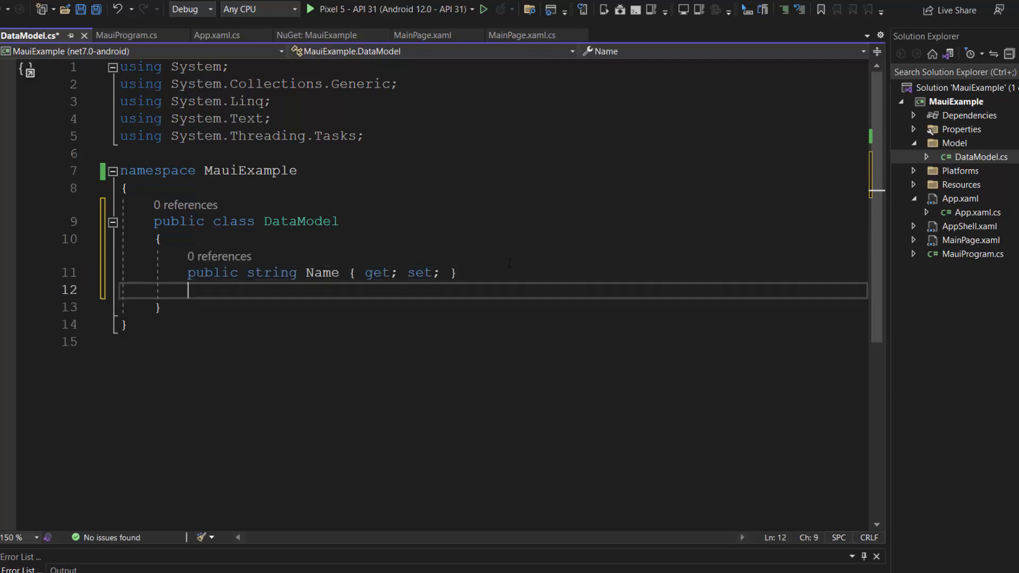
{"action": "type", "text": "public double Sales { get; set; }"}
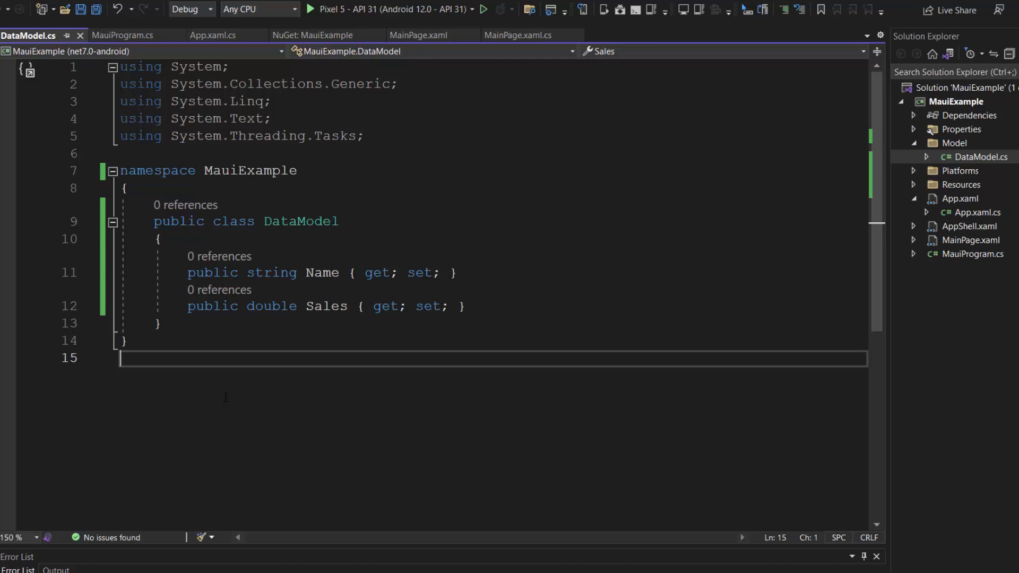
{"action": "right_click", "coordinate": [953, 101]}
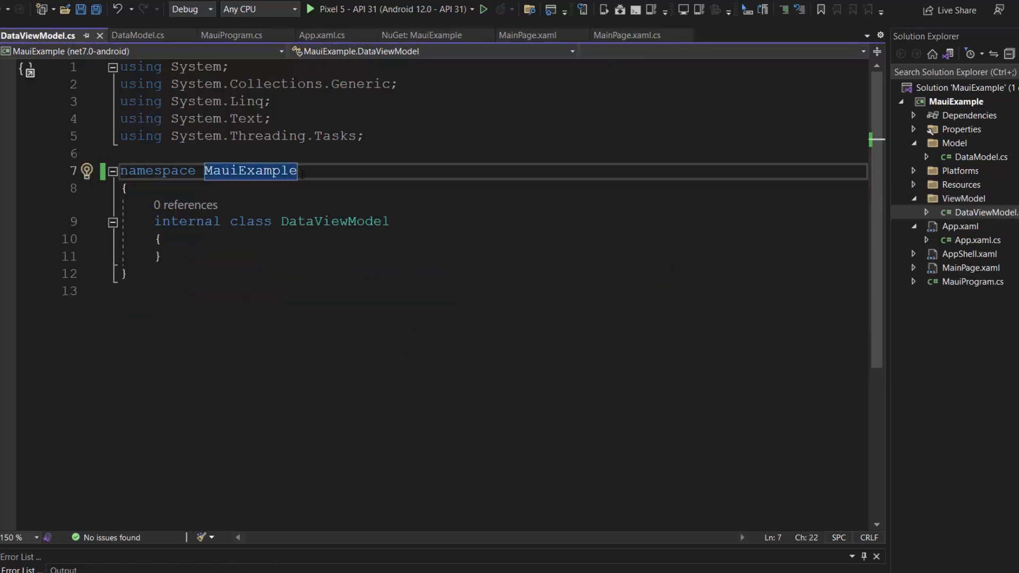
Declare a public ObservableCollection<DataModel> Products property in DataViewModel
{"action": "type", "text": "public"}
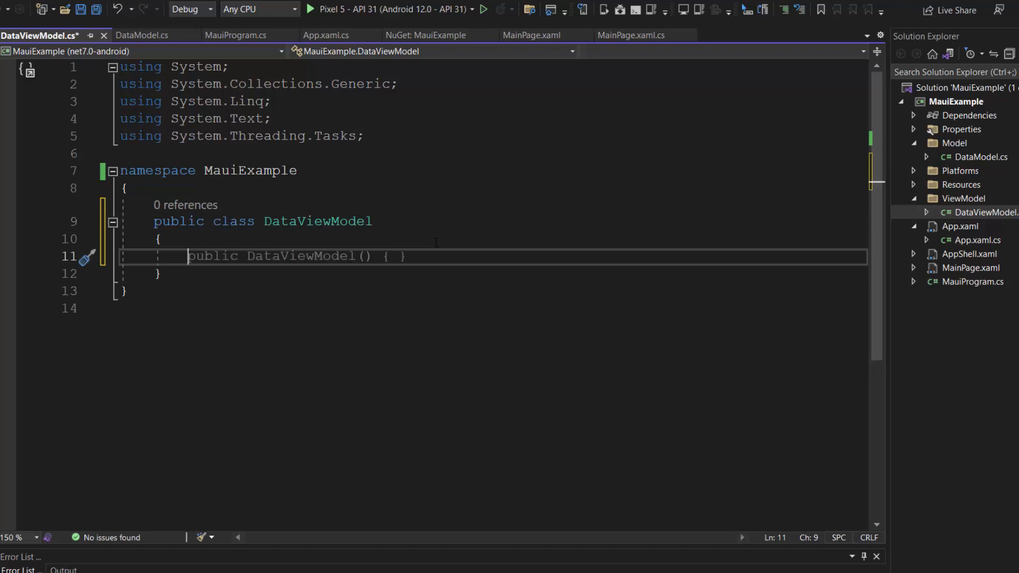
{"action": "type", "text": "ob"}
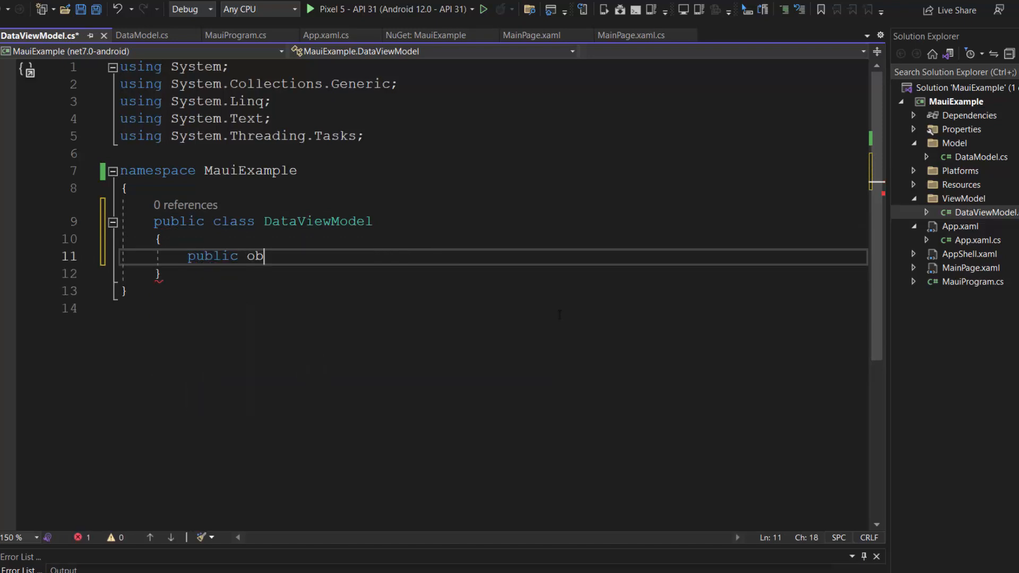
{"action": "type", "text": "servableCollection<Data>"}
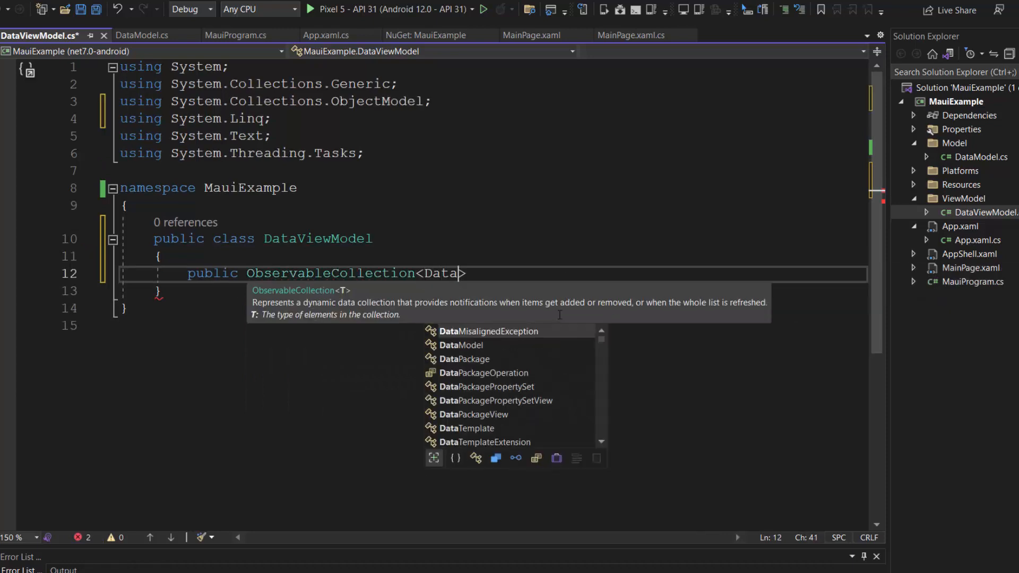
{"action": "type", "text": "Model> Products { get; set; }"}
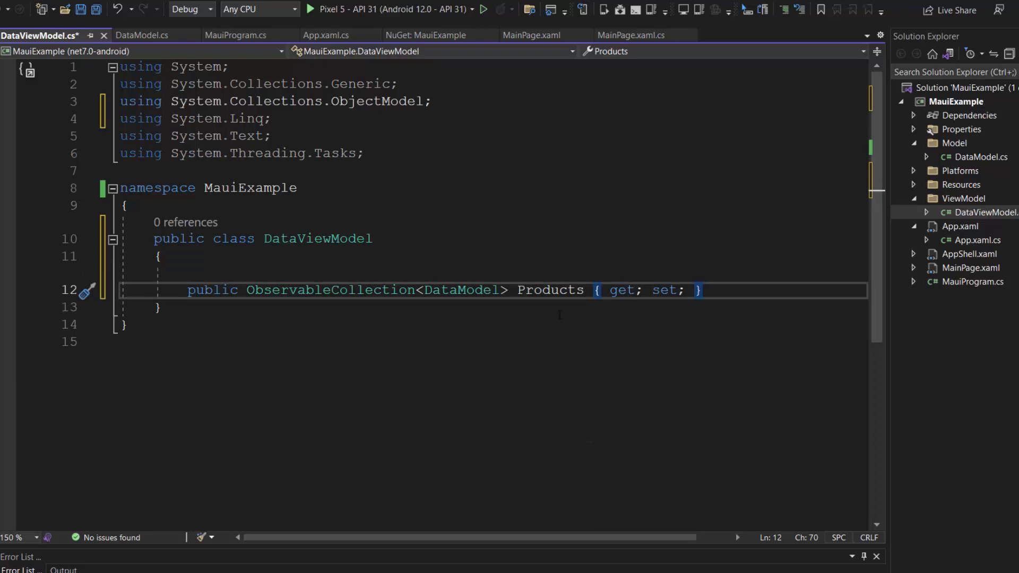
Add a DataViewModel constructor initializing Products with iPad, iPhone, MacBook, Mac and Others entries
{"action": "type", "text": "public"}
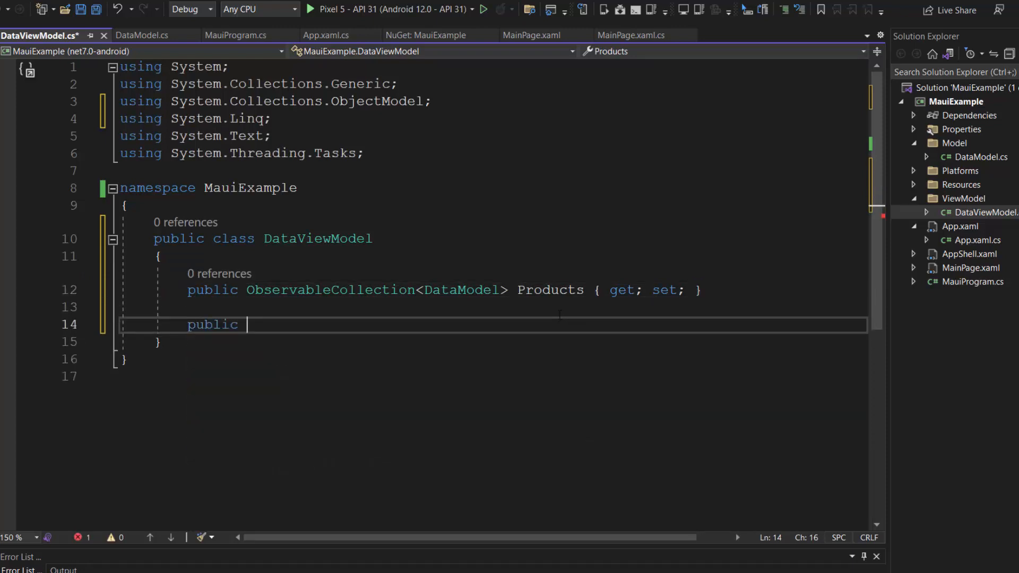
{"action": "type", "text": "DataViewModel() {"}
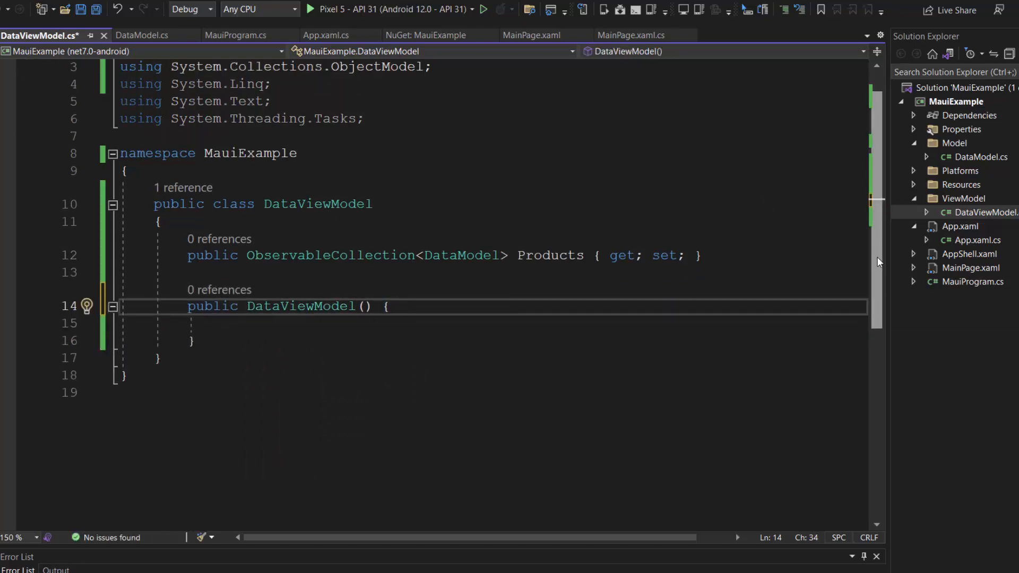
{"action": "scroll", "scroll_direction": "down", "scroll_amount": 3}
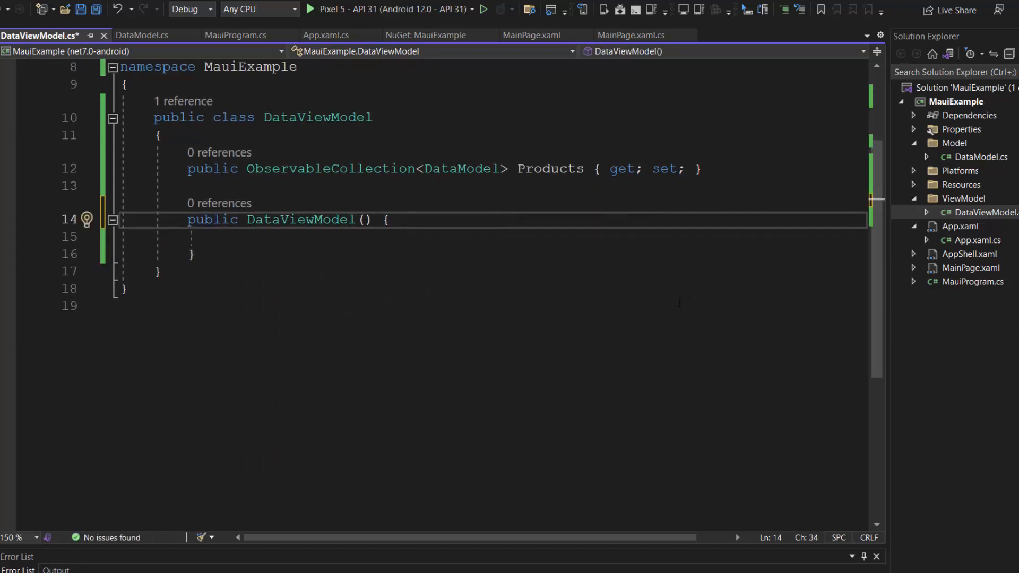
{"action": "type", "text": "Products = new ObservableCollection<DataModel>\\n{\\n};"}
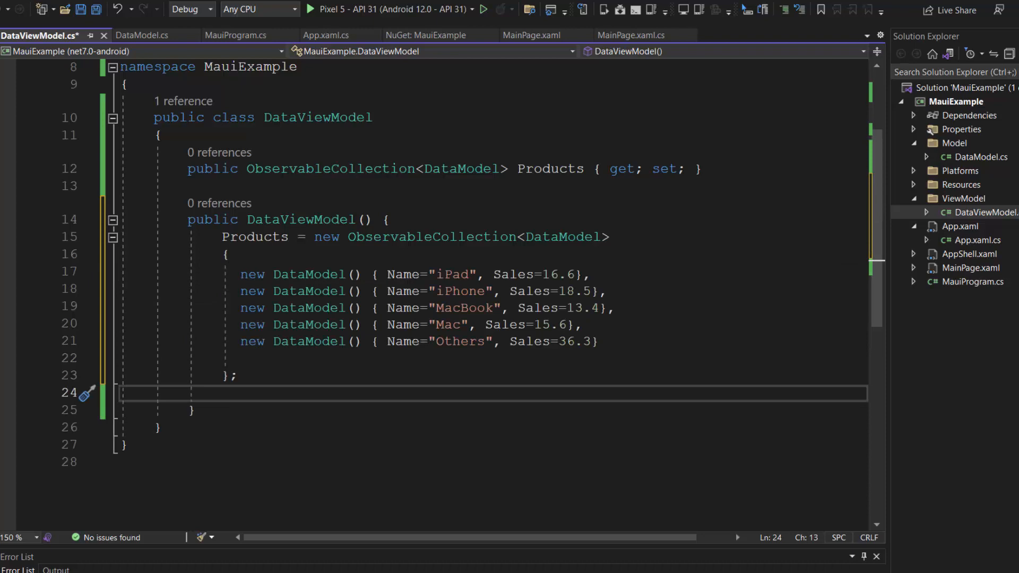
{"action": "left_click", "coordinate": [526, 35]}
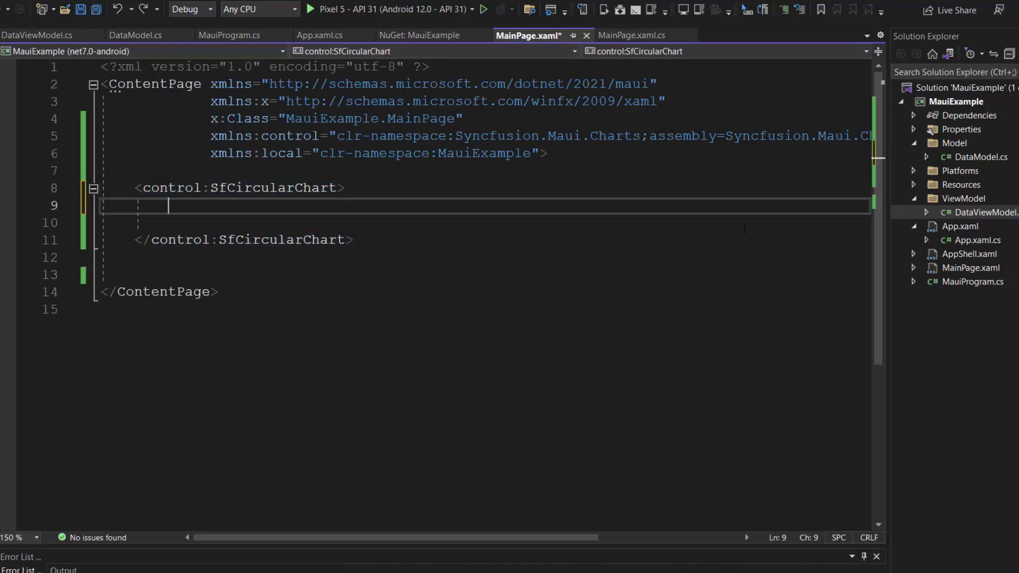
Insert a control:PieSeries and set the chart's BindingContext to local:DataViewModel
{"action": "type", "text": "<co"}
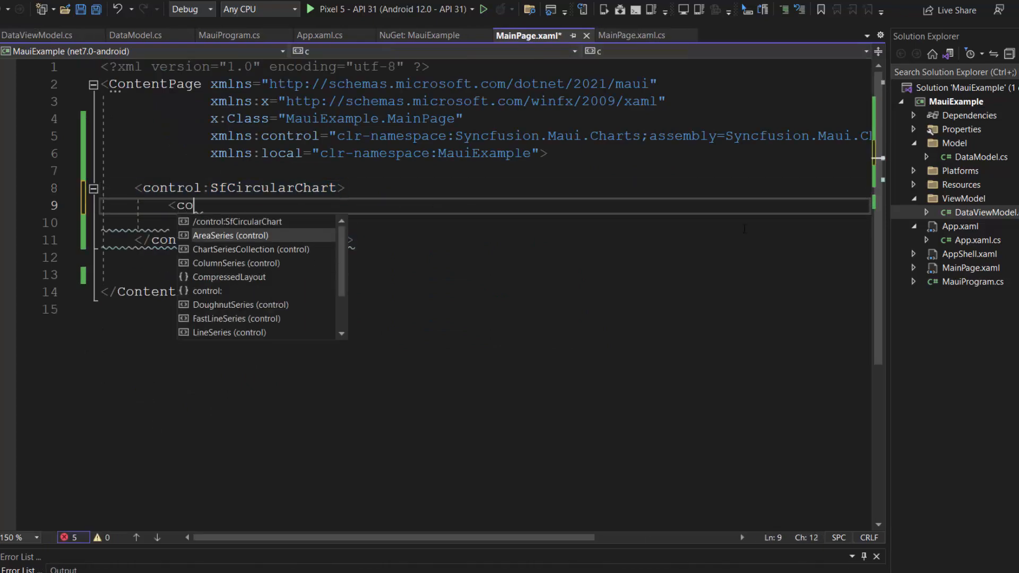
{"action": "type", "text": "ntrol:Pi"}
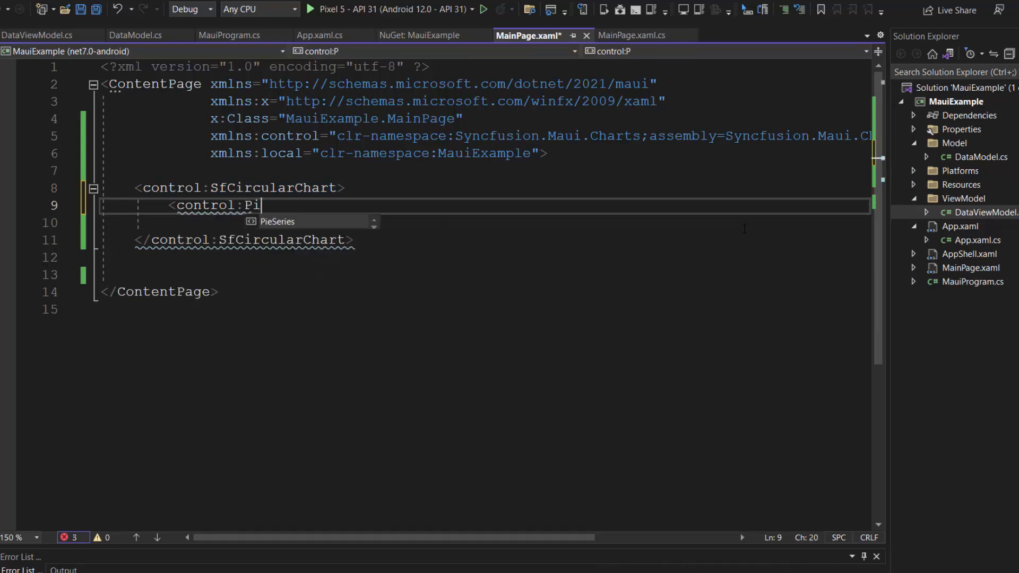
{"action": "key", "text": "Tab"}
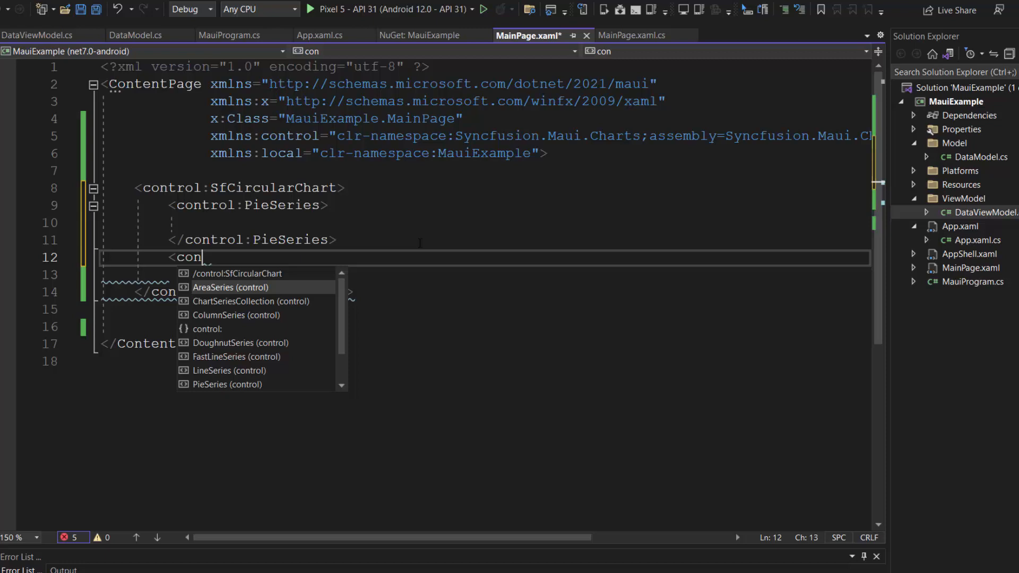
{"action": "type", "text": "control:SfCircularChart.BindingContext>"}
{"action": "type", "text": "<"}
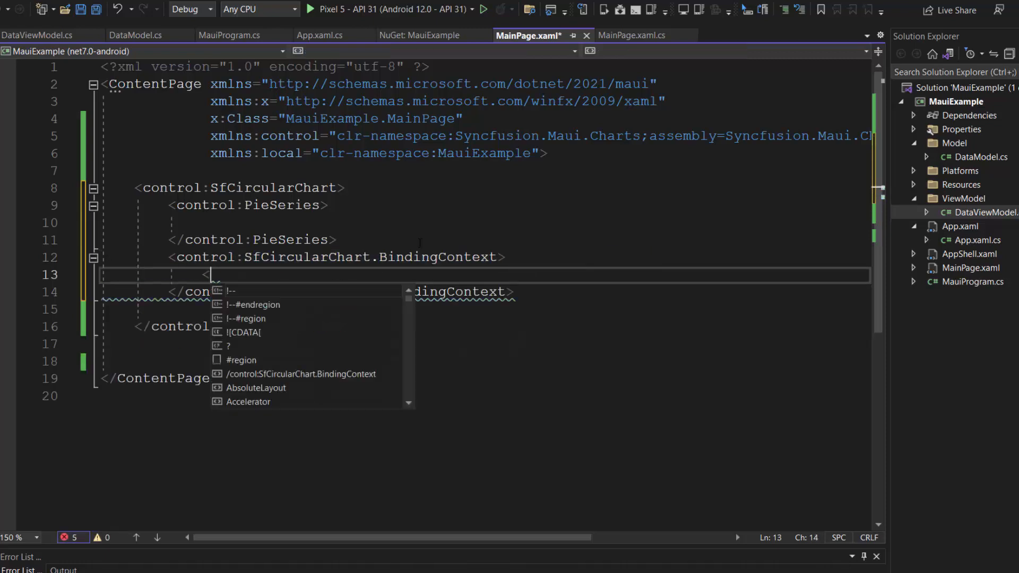
{"action": "type", "text": "local:DataViewModel></local:DataViewModel>"}
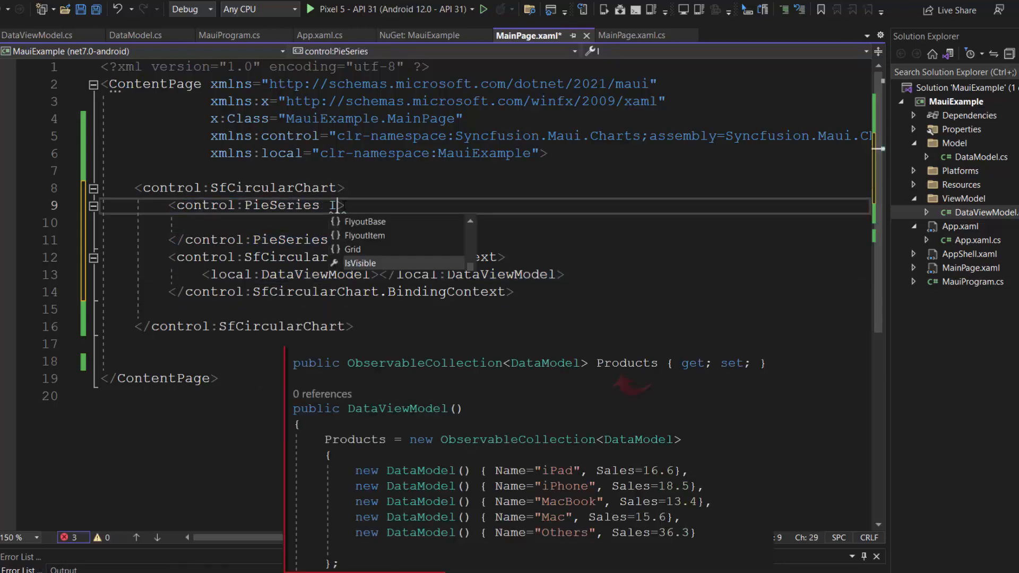
Bind the series ItemsSource to Products with XBindingPath Name and YBindingPath Sales
{"action": "type", "text": "ItemsSource=\"{ Binding Products"}
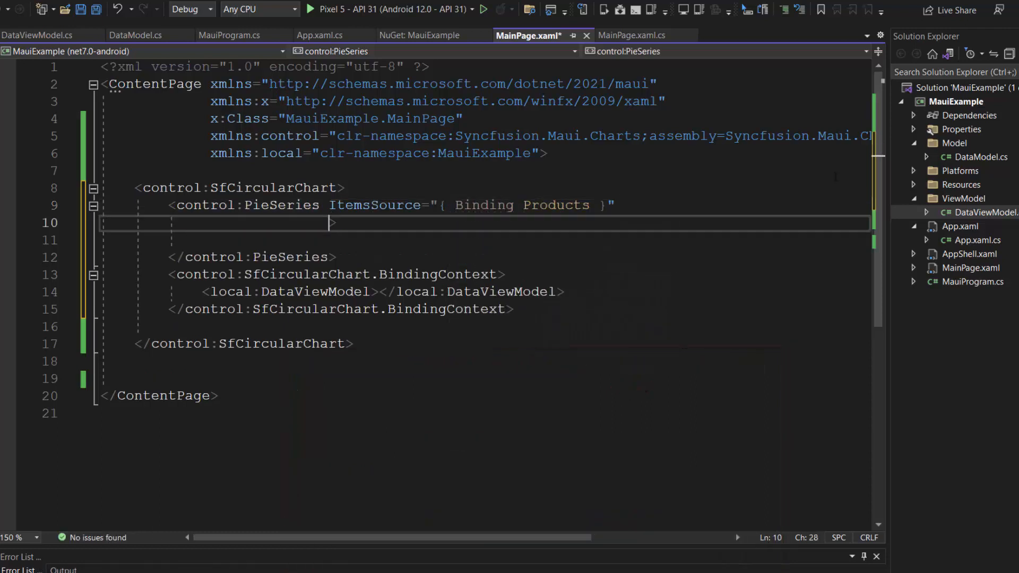
{"action": "type", "text": "XBindingPath=\"\""}
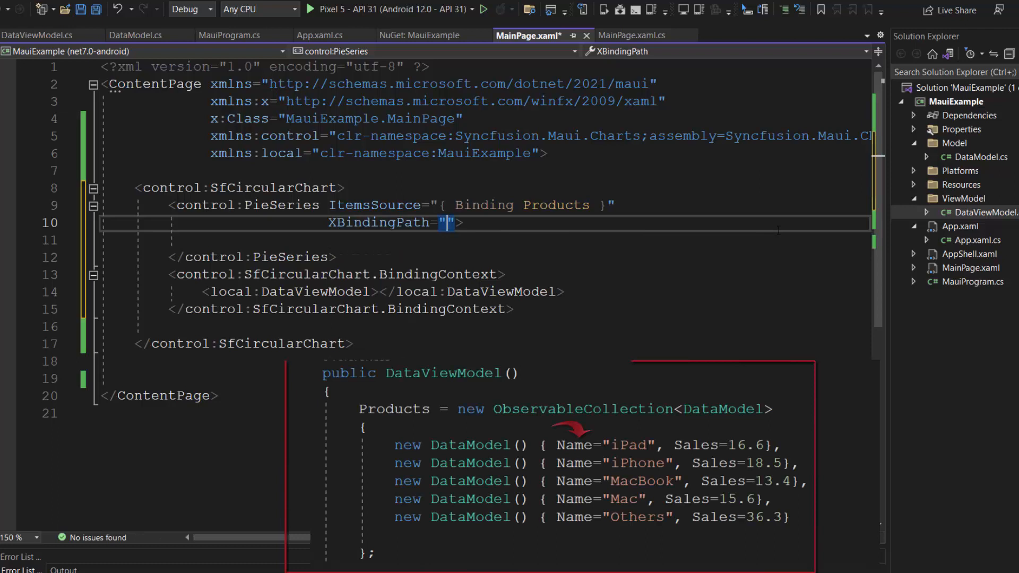
{"action": "type", "text": "Name"}
{"action": "left_click", "coordinate": [486, 240]}
{"action": "type", "text": "YBindingPath=\"Sales\">"}
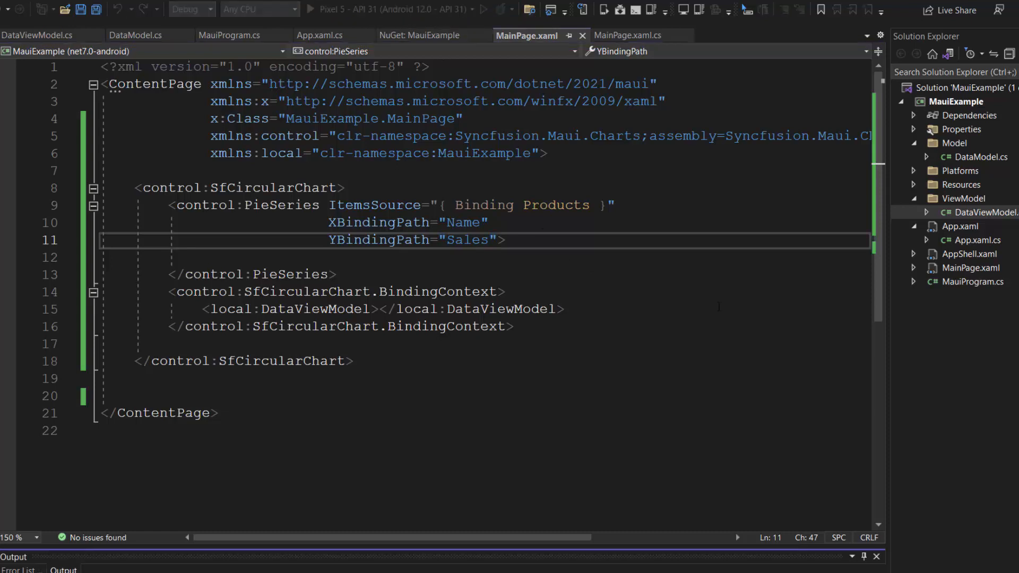
{"action": "left_click", "coordinate": [322, 9]}
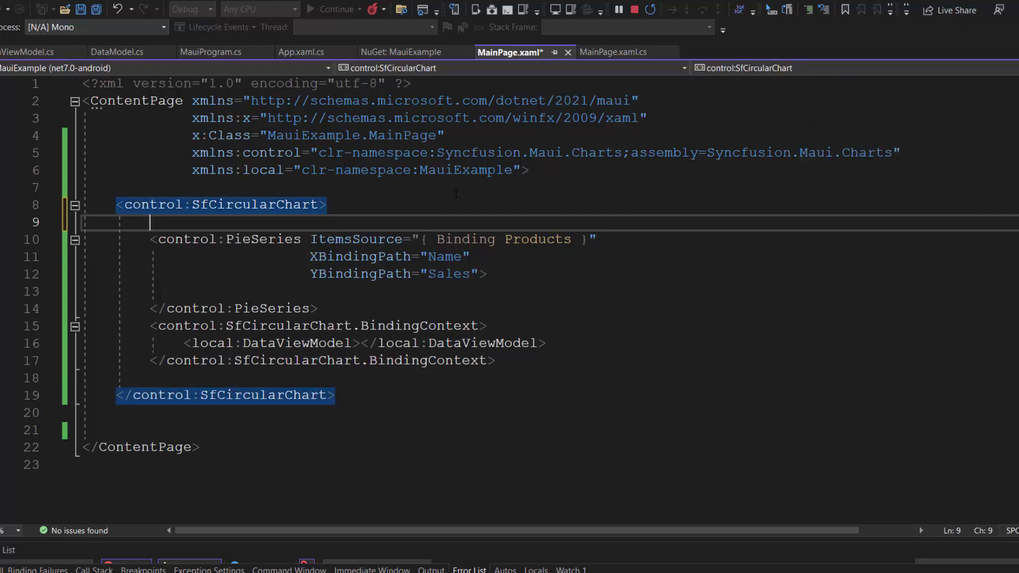
Add a SfCircularChart.Title Label 'Product Sales' with red text, centered alignment and Large font
{"action": "type", "text": "<control:SfCircularChart.Title>"}
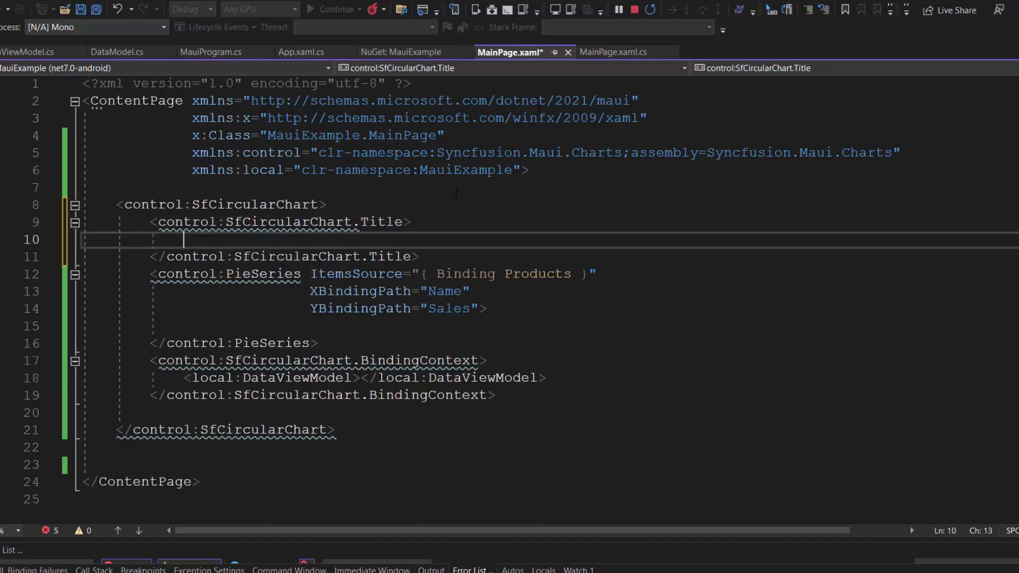
{"action": "type", "text": "<Label Text=\"Product Sales\" ></Label>"}
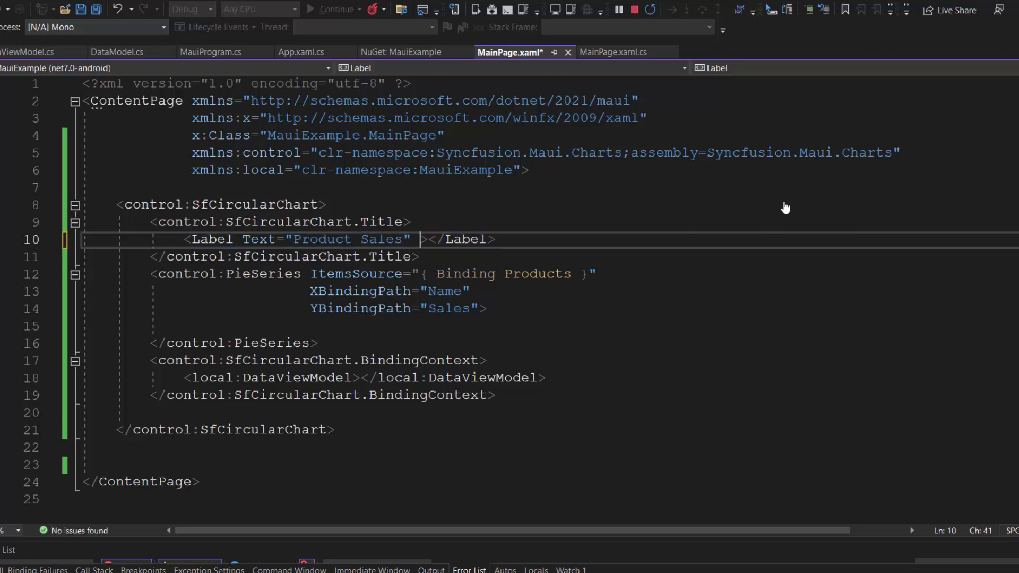
{"action": "type", "text": "TextColor=\"Red\" HorizontalTextAlignment=\"Center"}
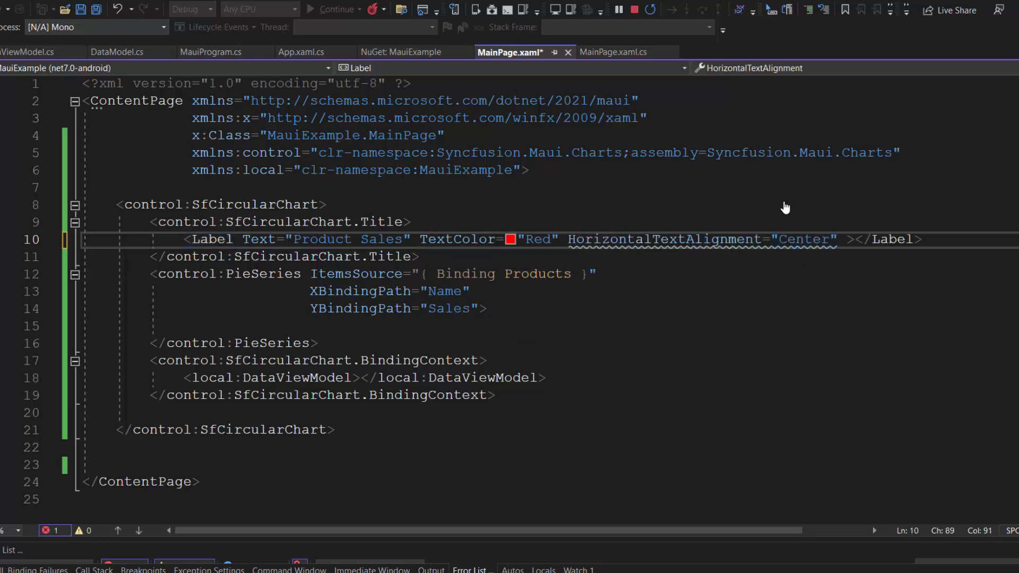
{"action": "type", "text": "FontSize=\"Large\"></Label>"}
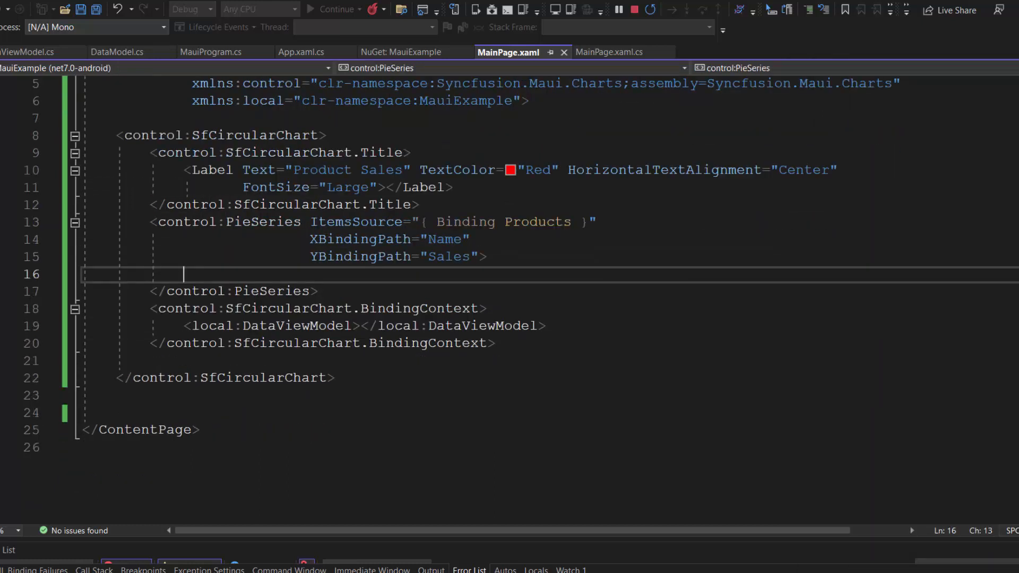
Add ShowDataLabels="True" to the PieSeries element
{"action": "type", "text": "ShowDataLabels=\""}
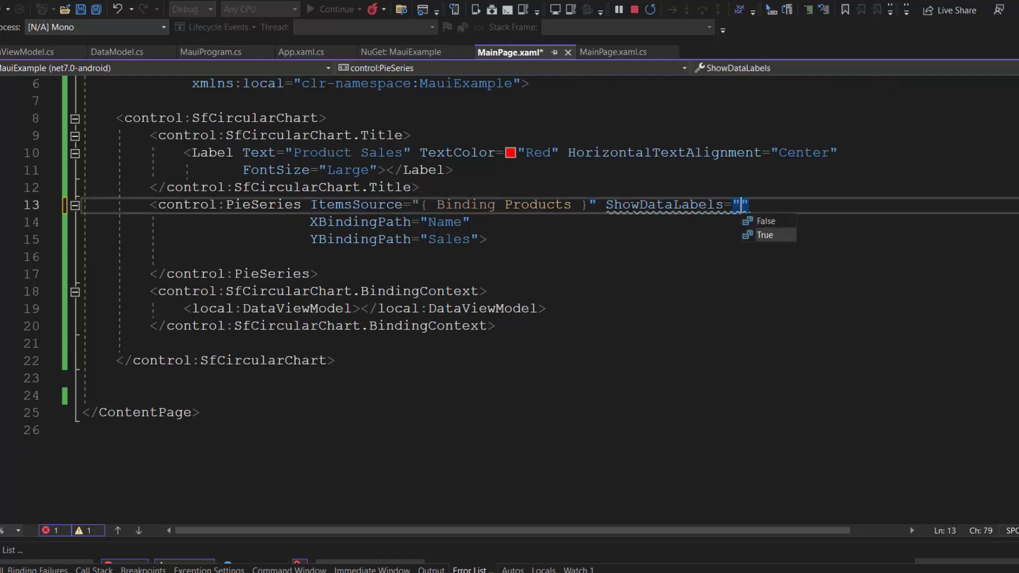
{"action": "left_click", "coordinate": [764, 235]}
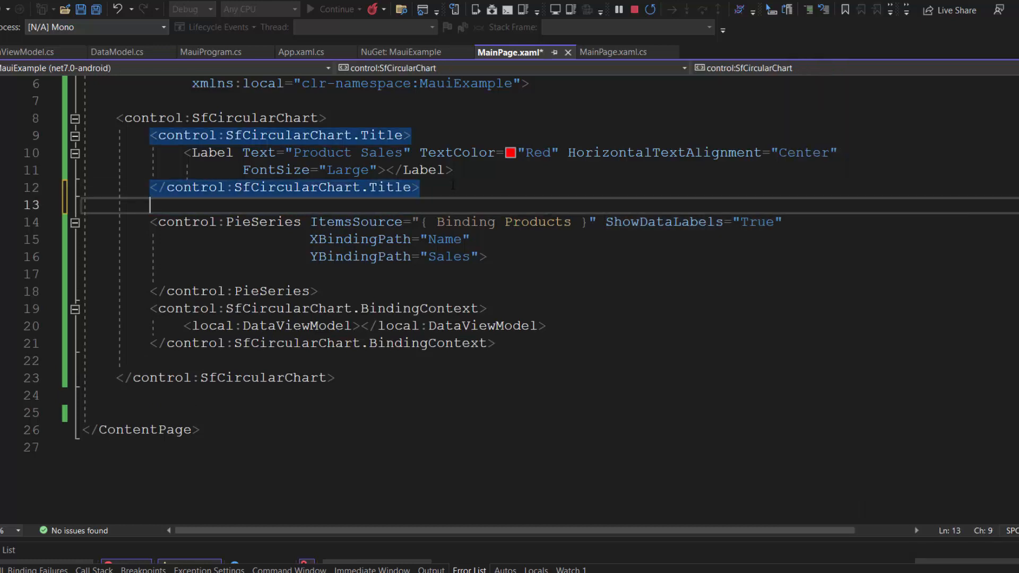
Insert a control:SfCircularChart.Legend block holding a ChartLegend below the title
{"action": "type", "text": "<control:SfCircularChart"}
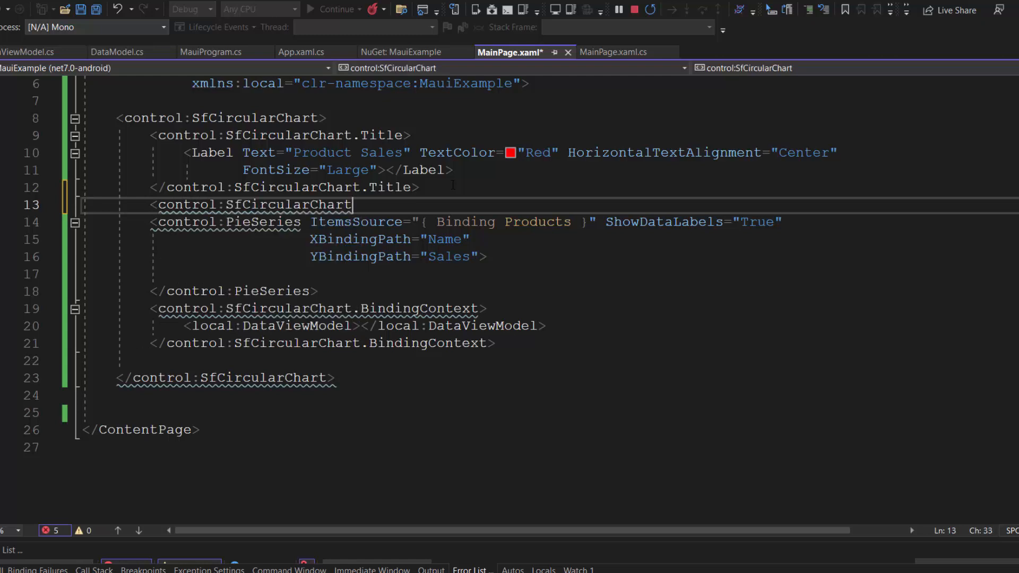
{"action": "type", "text": ".Legend>"}
{"action": "type", "text": "<control:ChartLegend></control:ChartLegend>"}
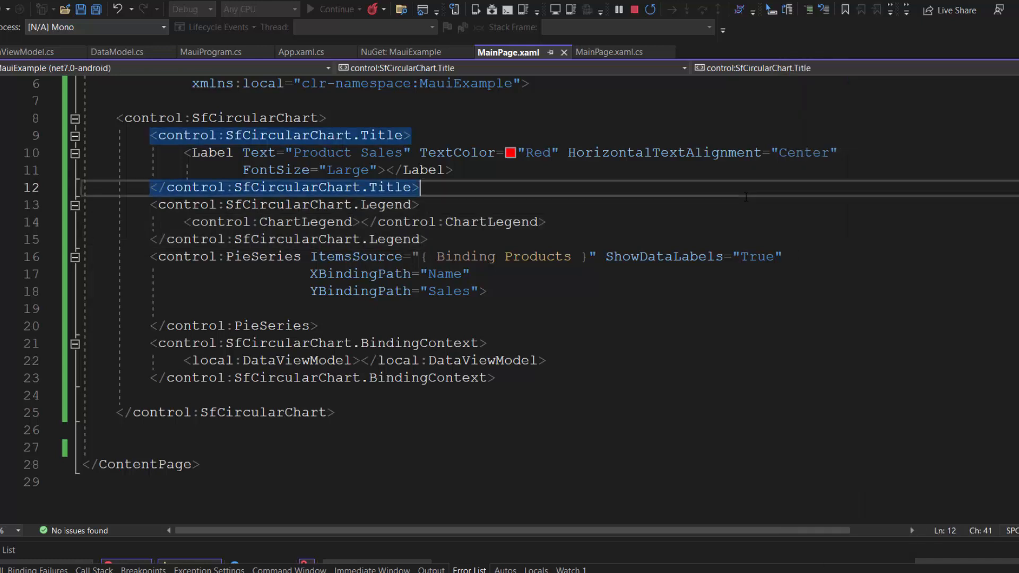
Add EnableTooltip="True" to the PieSeries and view the chart on the Android emulator
{"action": "type", "text": "EnableTooltip=\"True"}
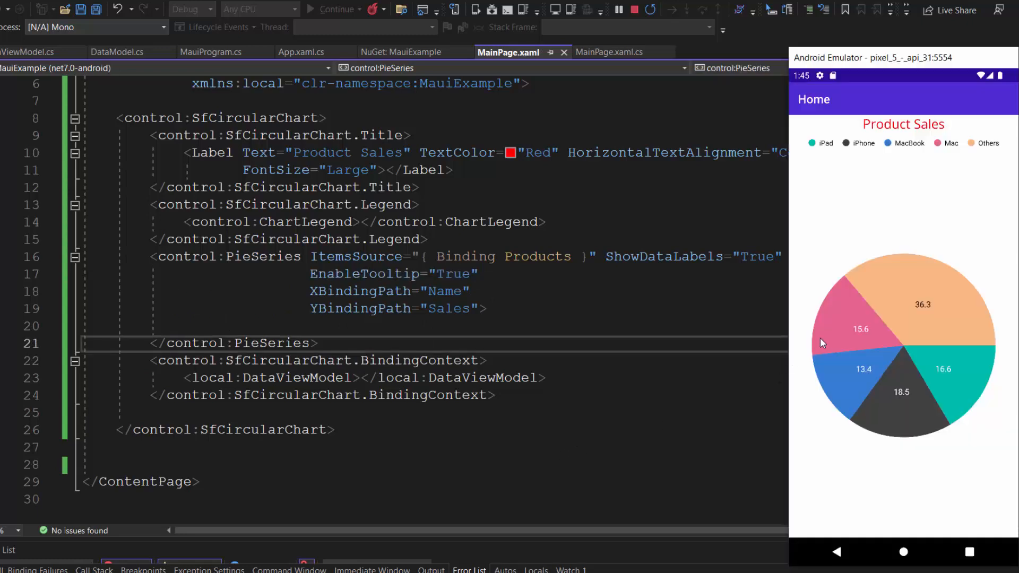
{"action": "mouse_move", "coordinate": [845, 332]}
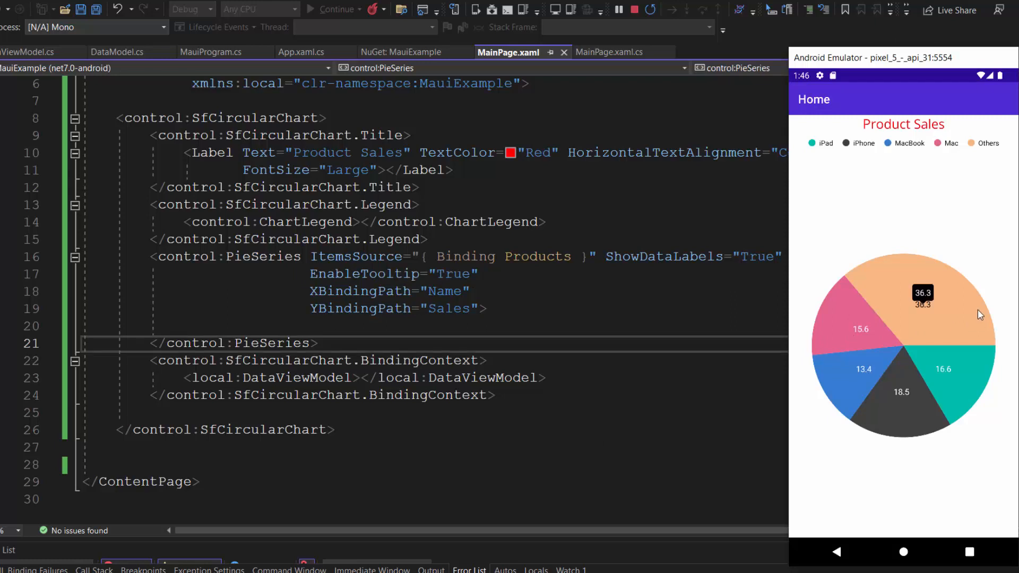
{"action": "mouse_move", "coordinate": [968, 395]}
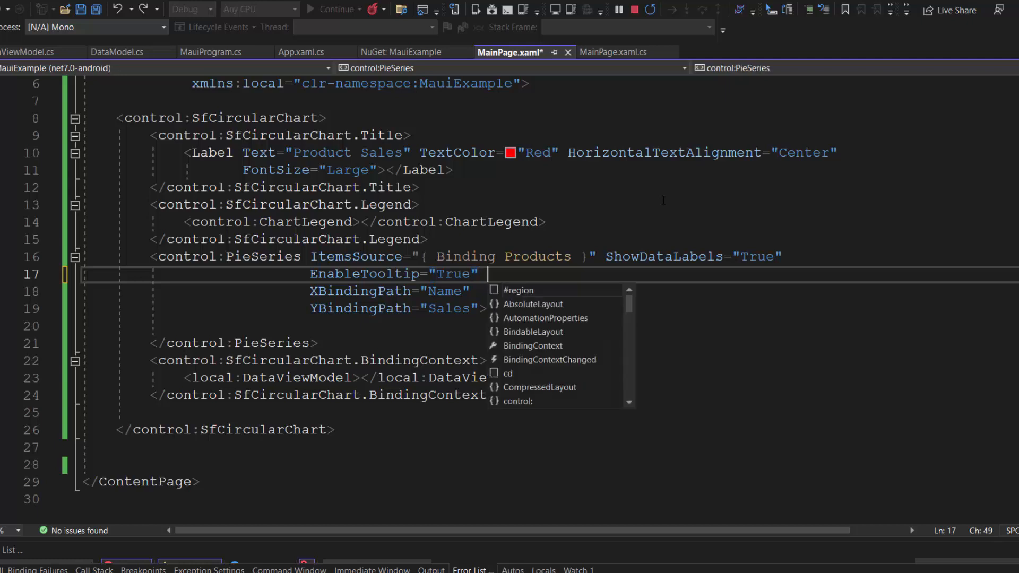
Give the PieSeries Radius 0.9, StartAngle 180 and EndAngle 360
{"action": "type", "text": "Radius=\"0.9"}
{"action": "type", "text": "StartAngle=\""}
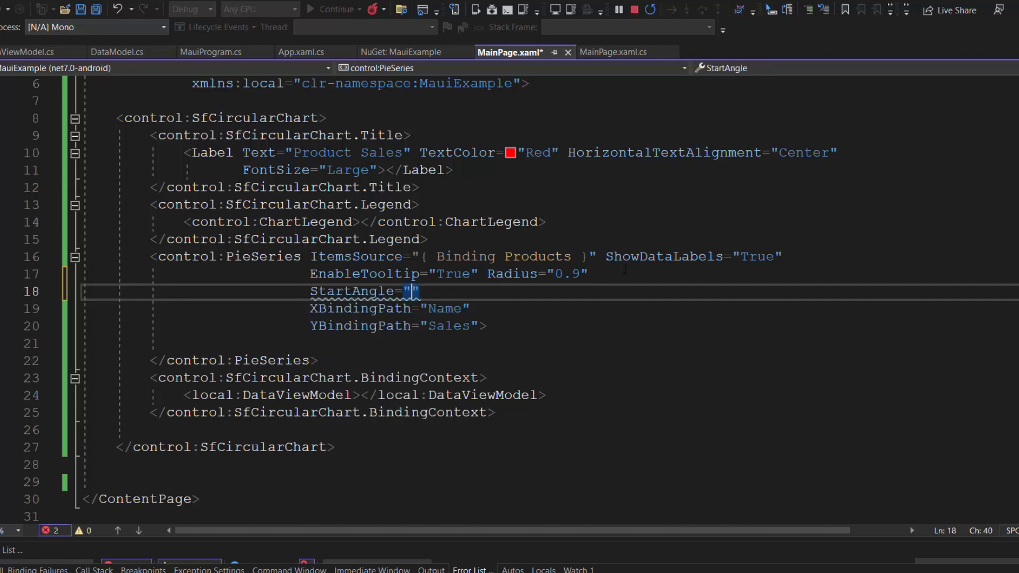
{"action": "type", "text": "EndA"}
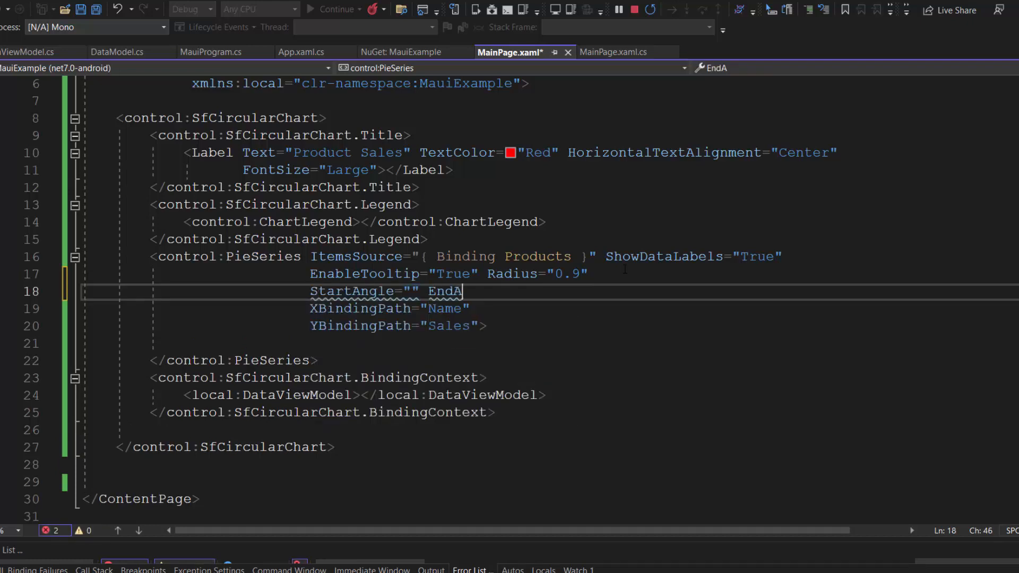
{"action": "type", "text": "180"}
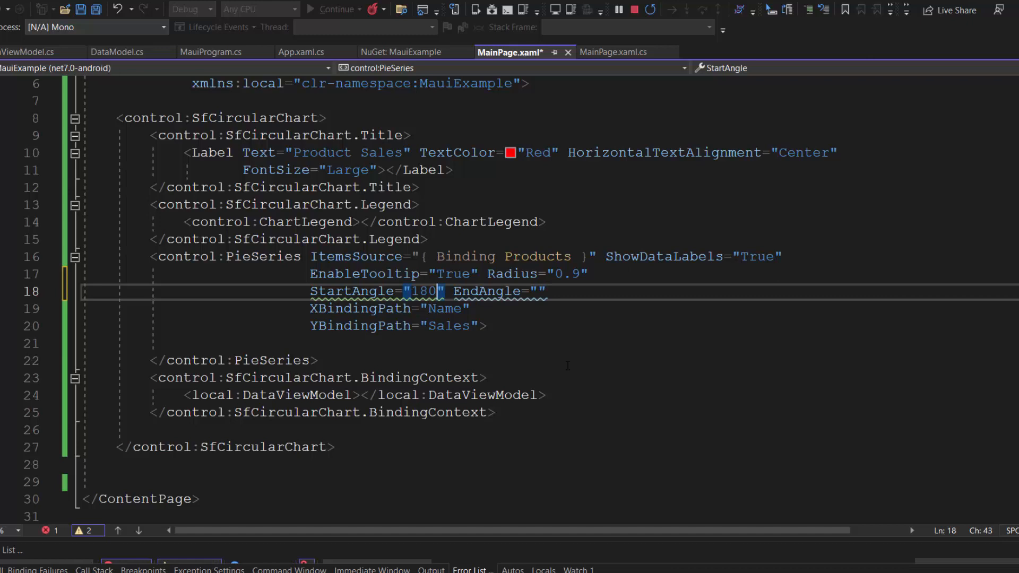
{"action": "type", "text": "360"}
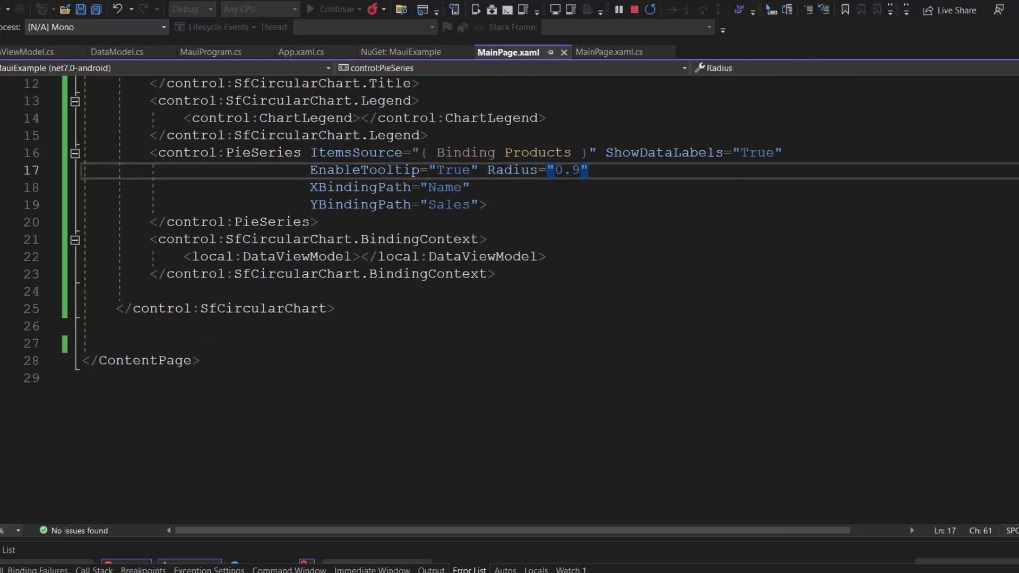
Set ExplodeOnTouch True and tap the iPhone, Mac, Others and iPad slices to test
{"action": "type", "text": "ExplodeOnTouch=\"True"}
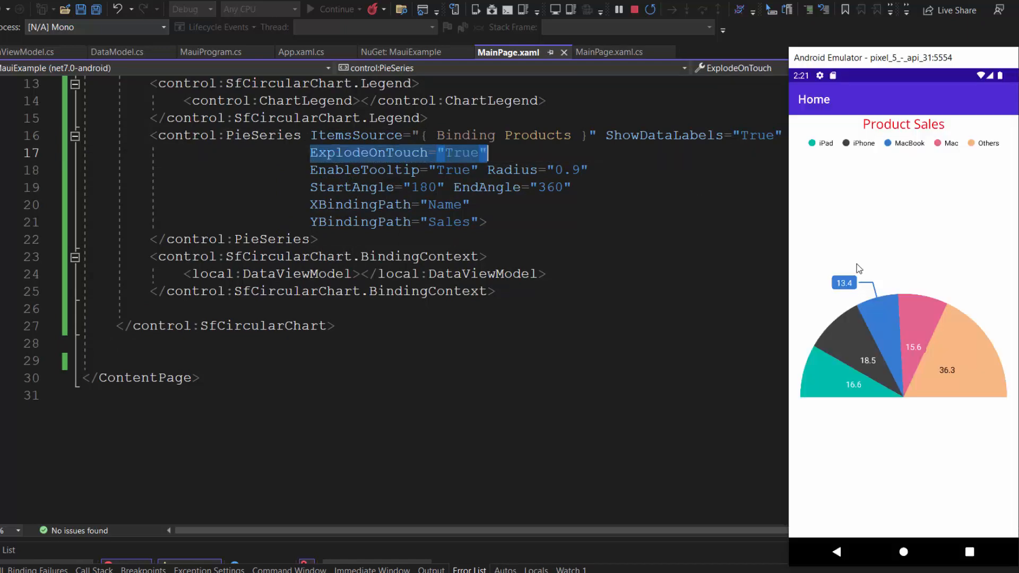
{"action": "left_click", "coordinate": [860, 335]}
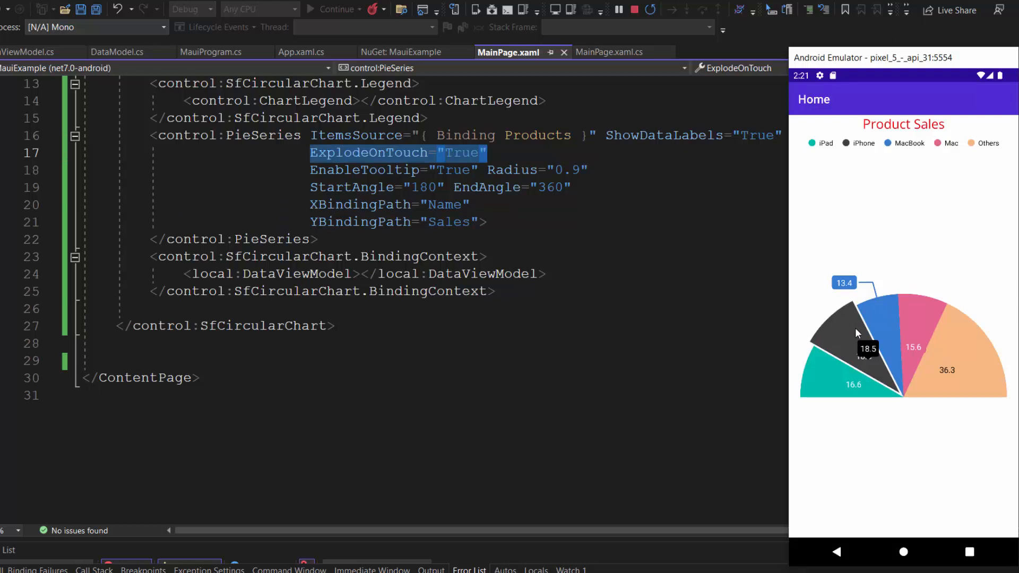
{"action": "left_click", "coordinate": [923, 319]}
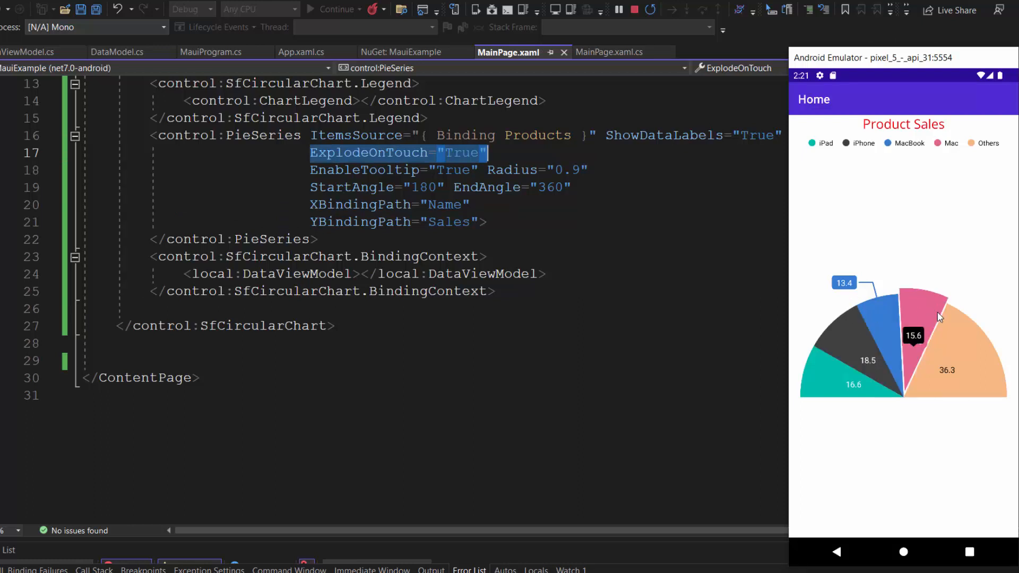
{"action": "left_click", "coordinate": [968, 357]}
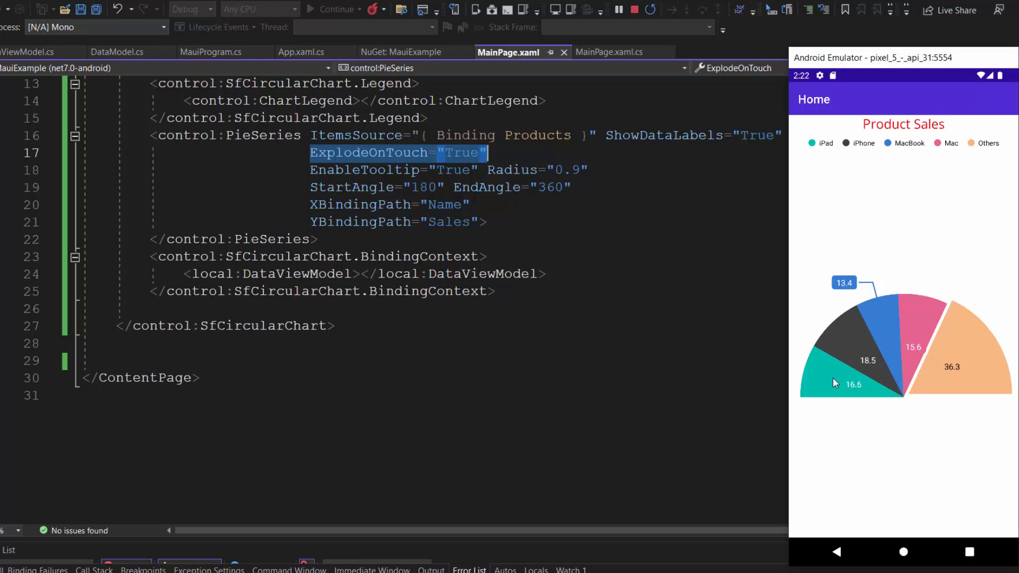
{"action": "left_click", "coordinate": [836, 383]}
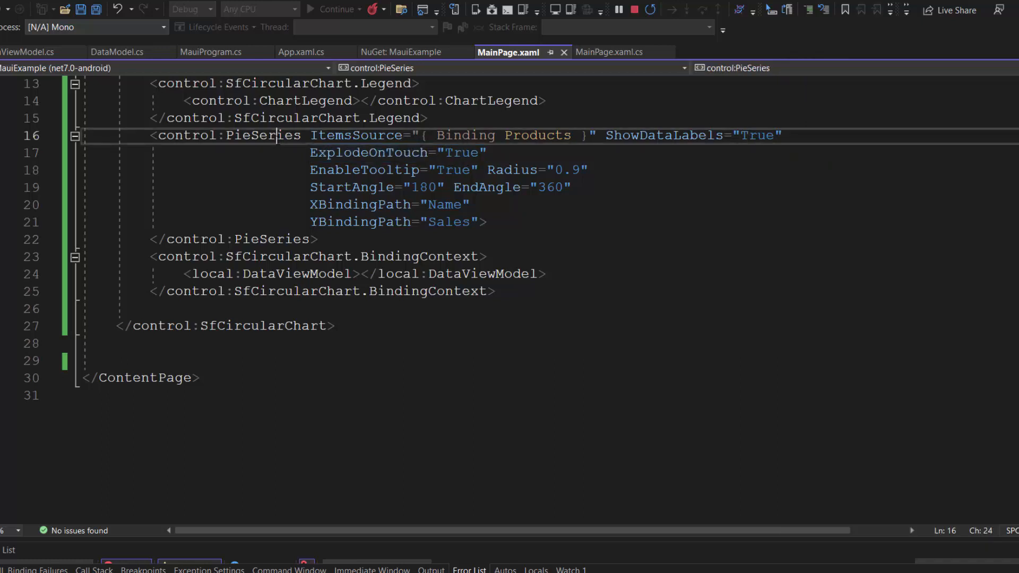
Rename PieSeries to DoughnutSeries and save to hot-reload the emulator chart
{"action": "double_click", "coordinate": [263, 136]}
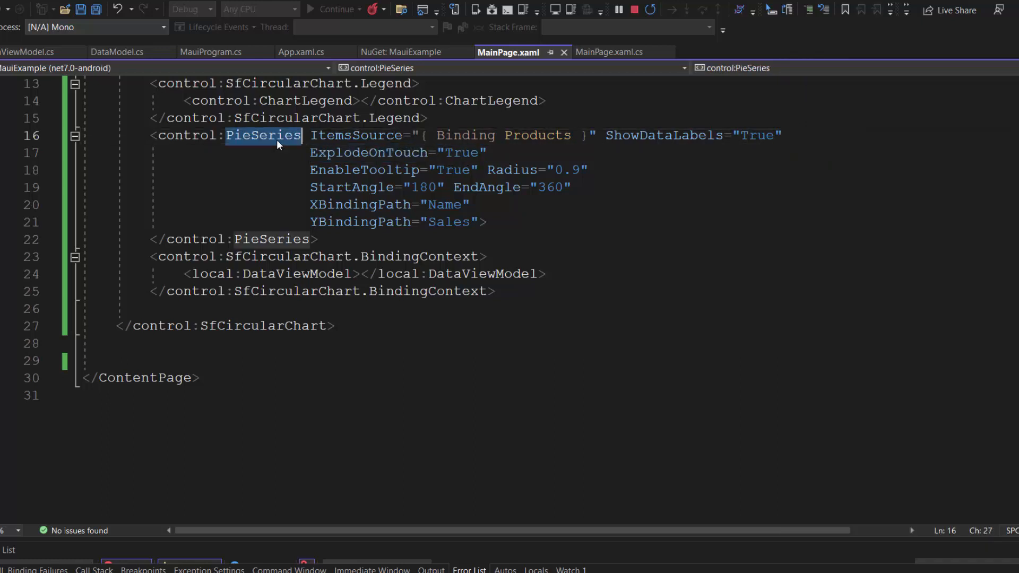
{"action": "type", "text": "DoughnutSeries"}
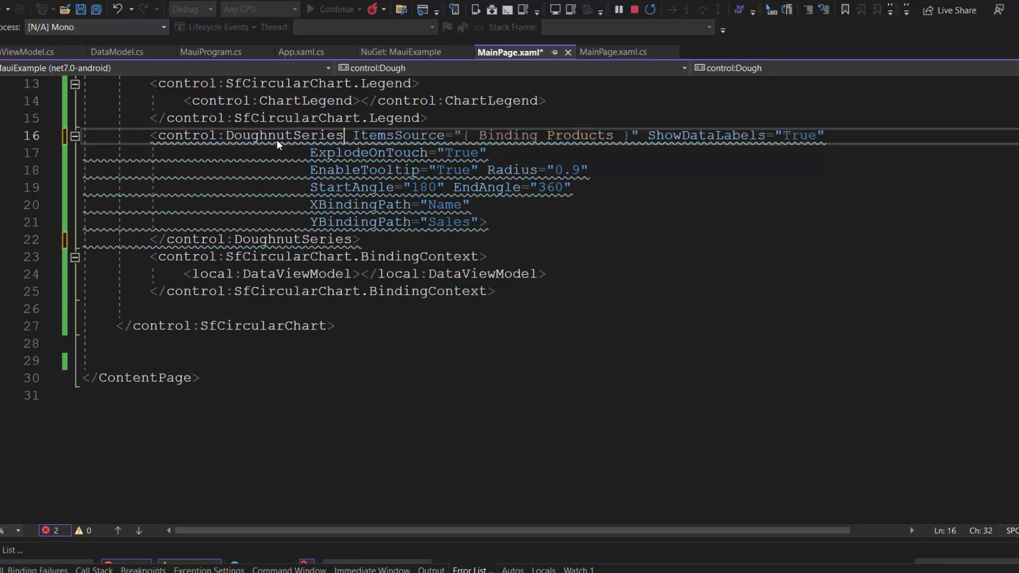
{"action": "key", "text": "ctrl+s"}
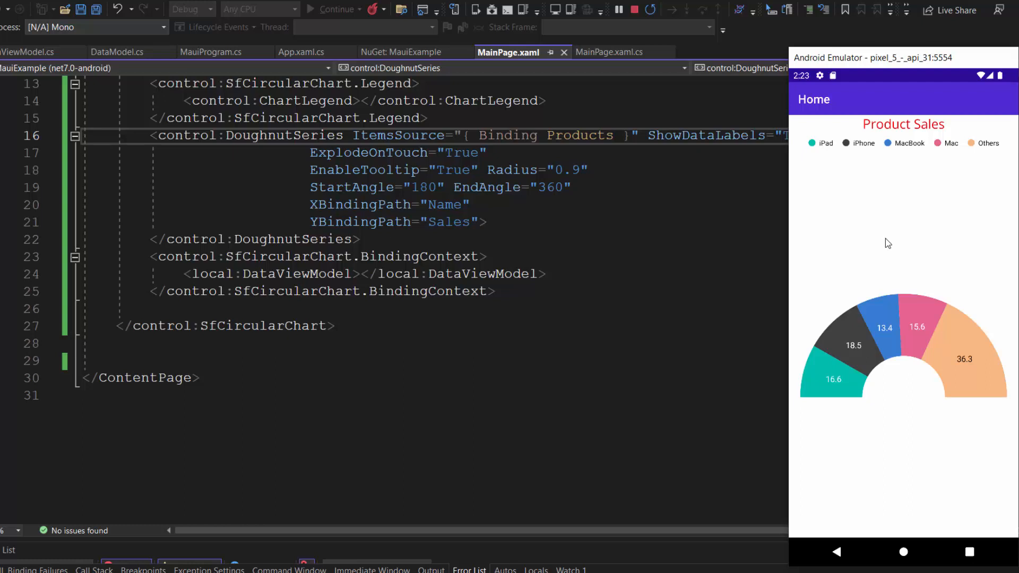
{"action": "double_click", "coordinate": [553, 188]}
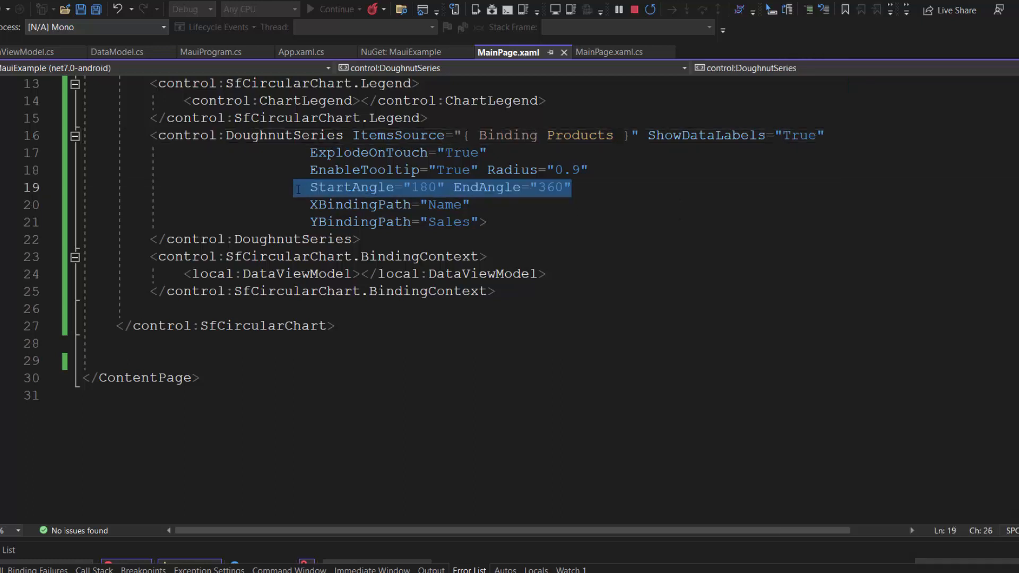
Replace the StartAngle/EndAngle settings with InnerRadius 0.7, then tap the iPad slice
{"action": "key", "text": "Delete"}
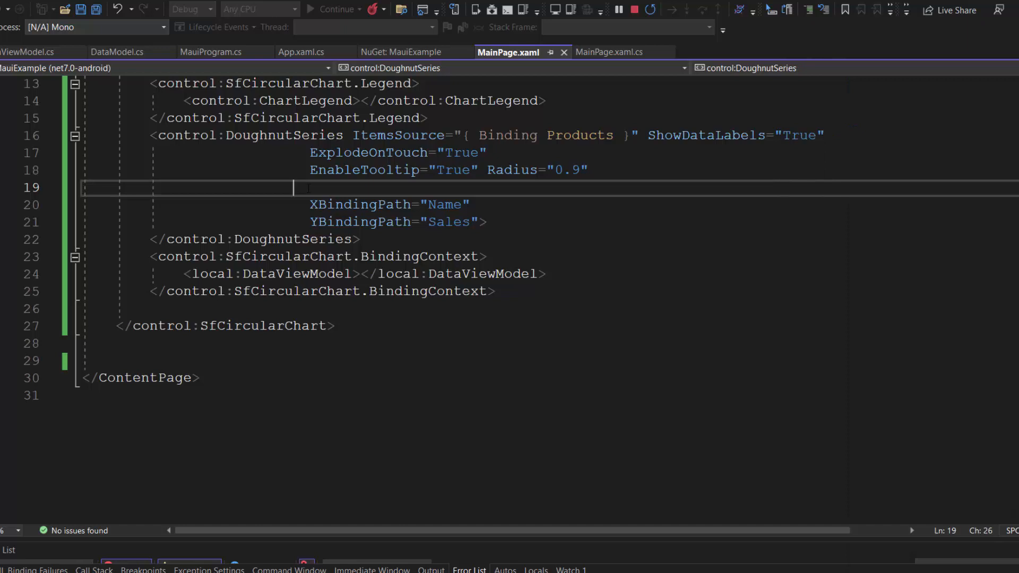
{"action": "type", "text": "Inn"}
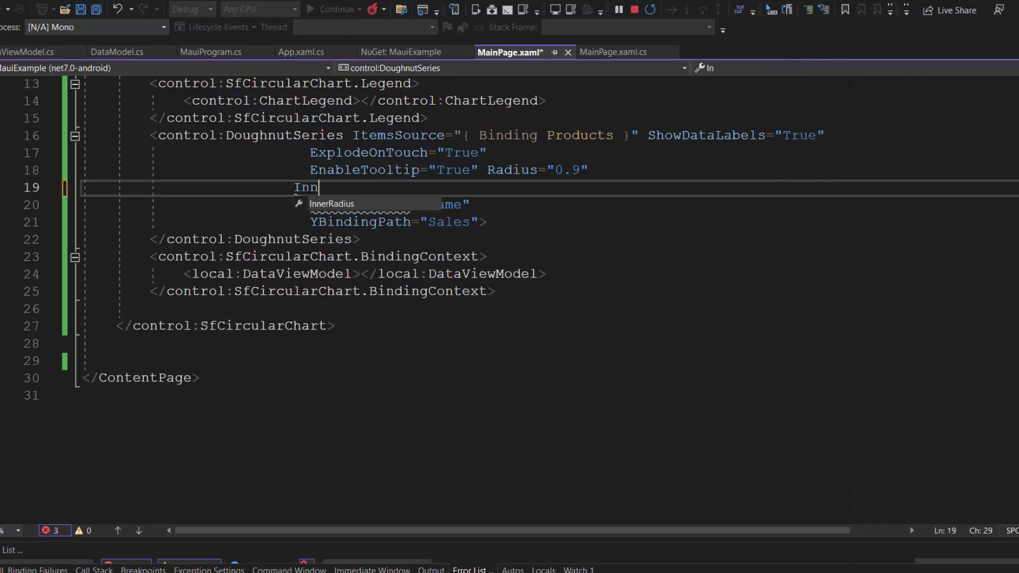
{"action": "type", "text": "erRadius=\"0.7"}
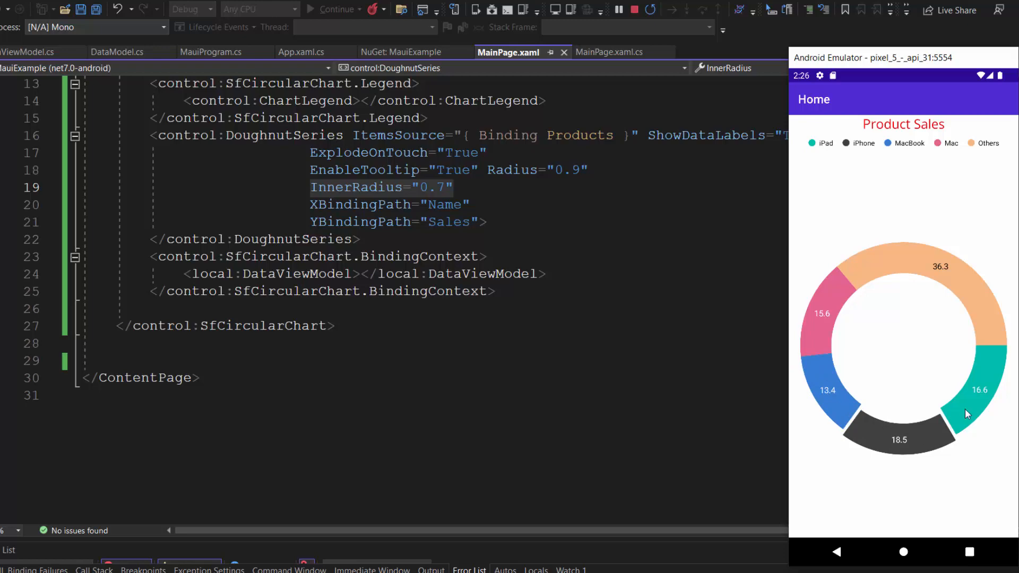
{"action": "left_click", "coordinate": [967, 409]}
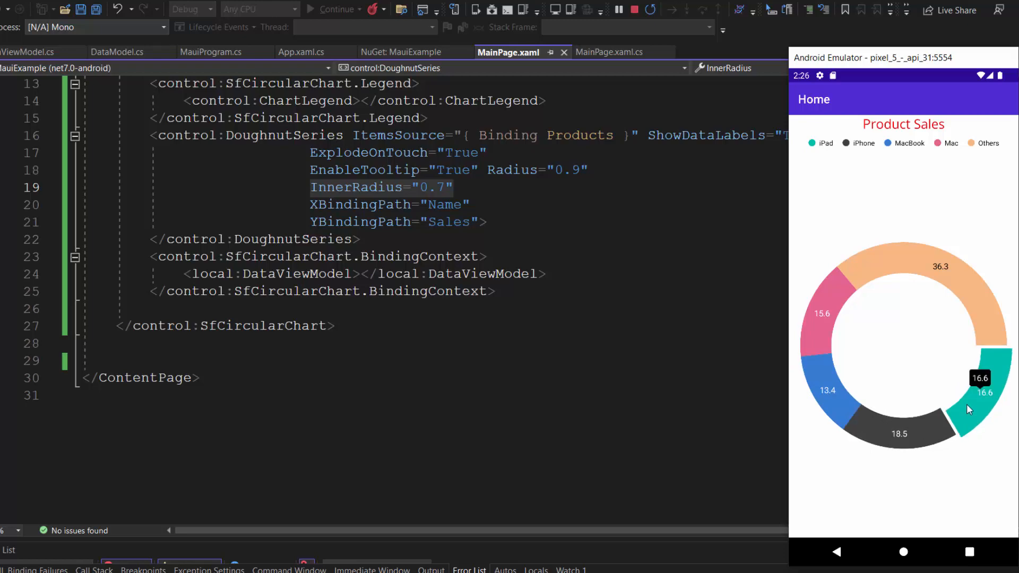
{"action": "mouse_move", "coordinate": [881, 352]}
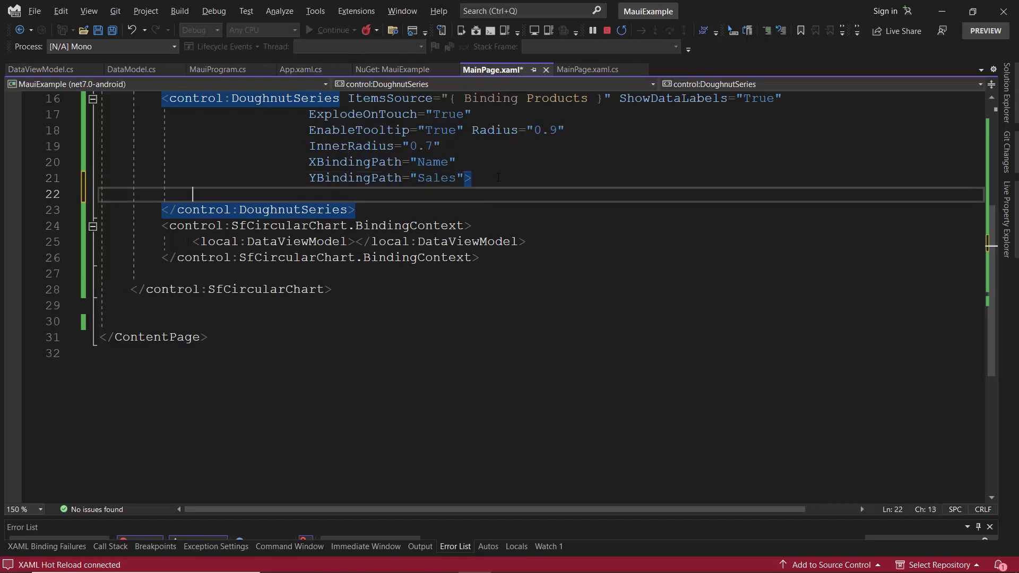
Add DoughnutSeries.SelectionBehavior with a DataPointSelectionBehavior using SelectionBrush #314A6E
{"action": "type", "text": "<co"}
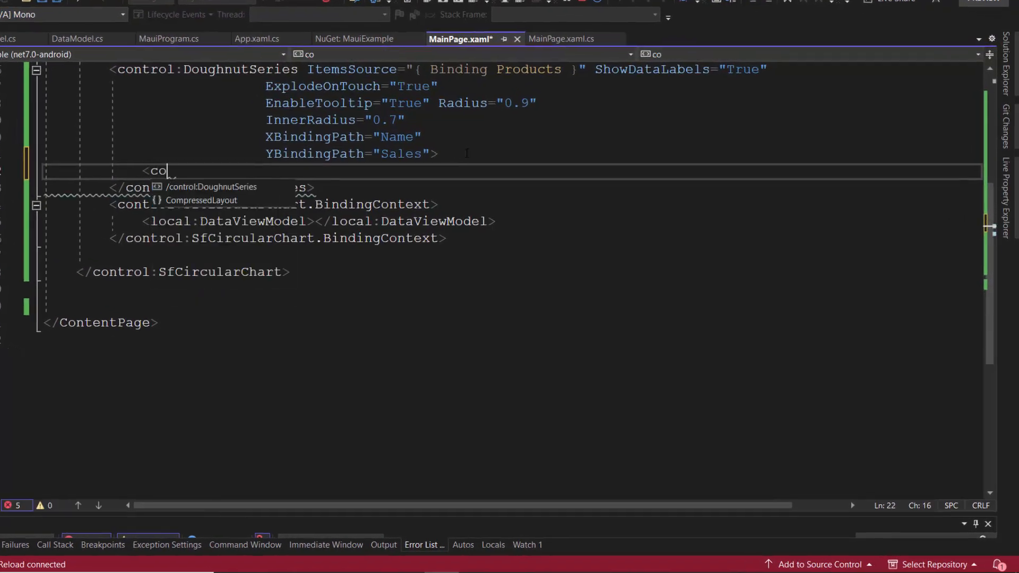
{"action": "type", "text": "ntrol:DoughnutSeries.SelectionBehavior>"}
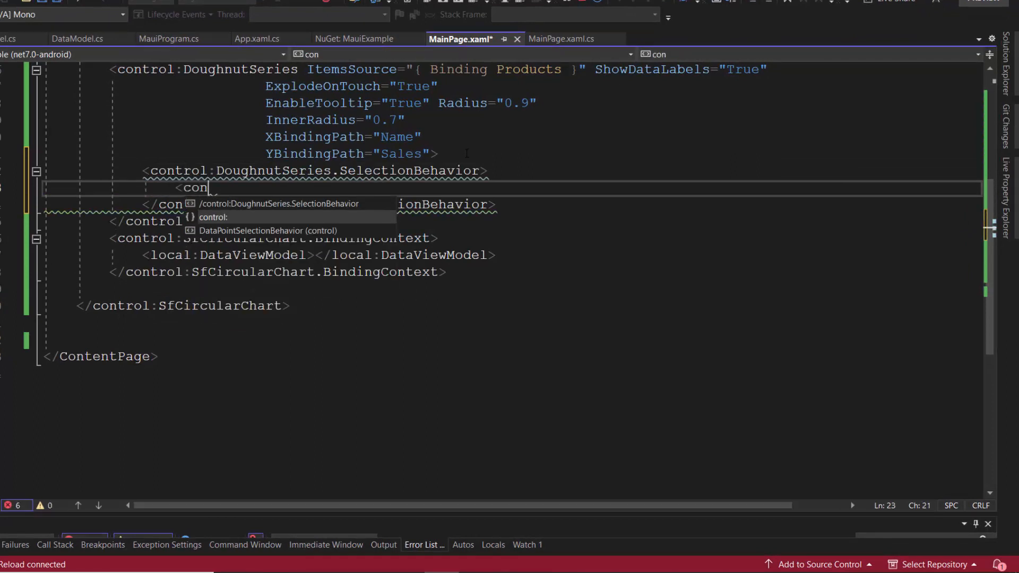
{"action": "key", "text": "tab"}
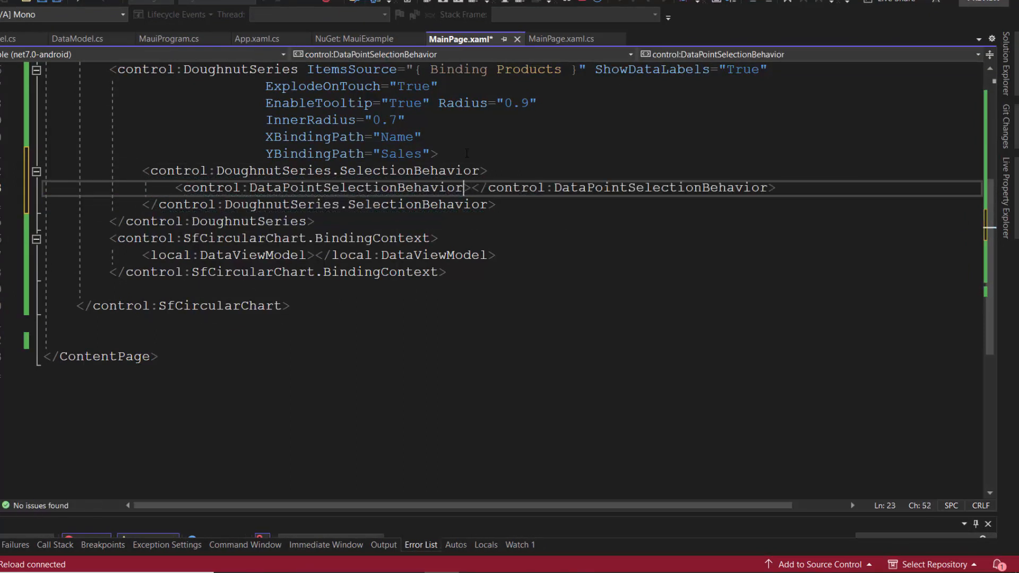
{"action": "type", "text": "Se"}
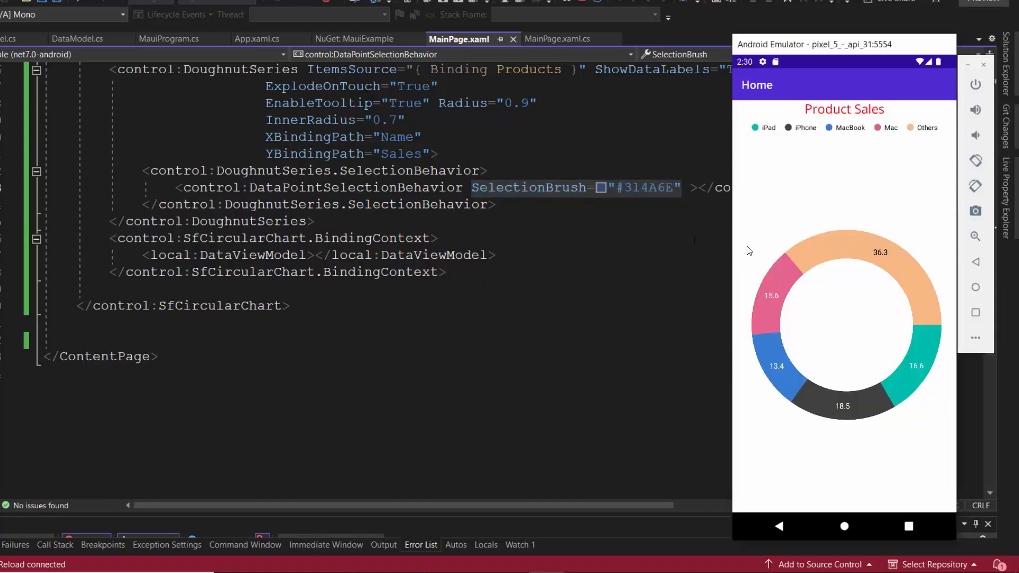
Tap the Others, Mac and MacBook slices to check the highlight colour
{"action": "left_click", "coordinate": [880, 241]}
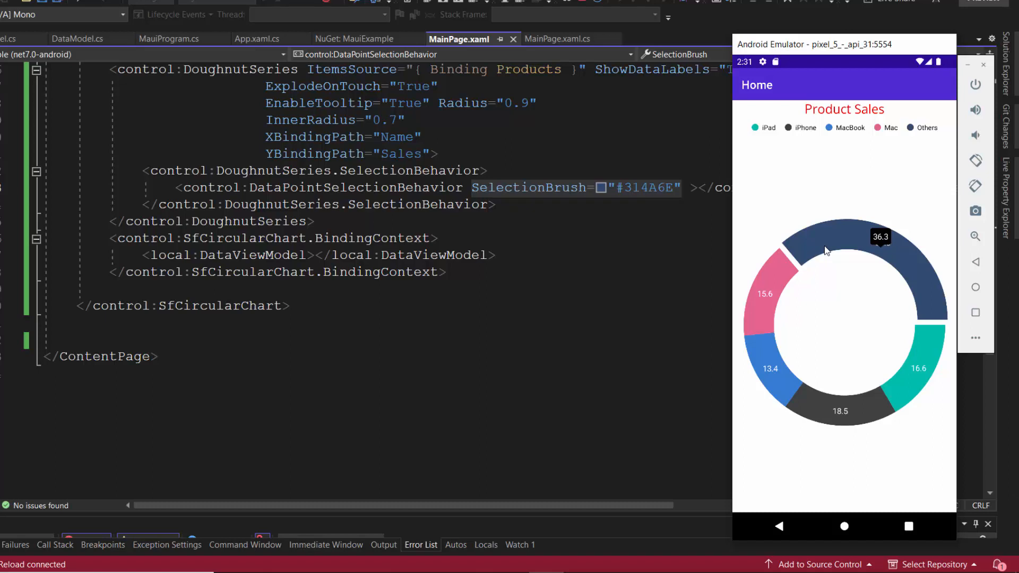
{"action": "left_click", "coordinate": [767, 289]}
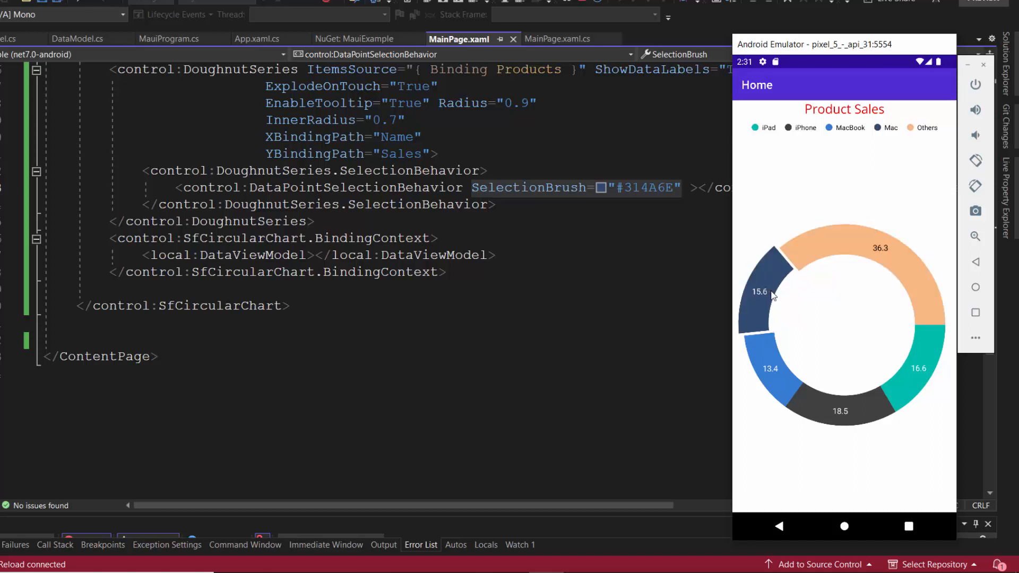
{"action": "left_click", "coordinate": [767, 373]}
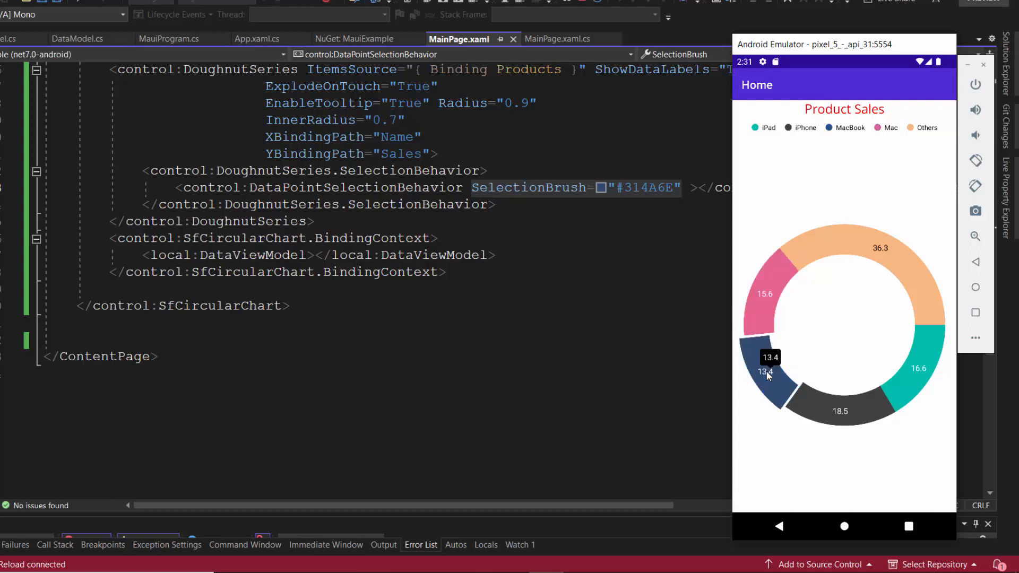
{"action": "mouse_move", "coordinate": [909, 365]}
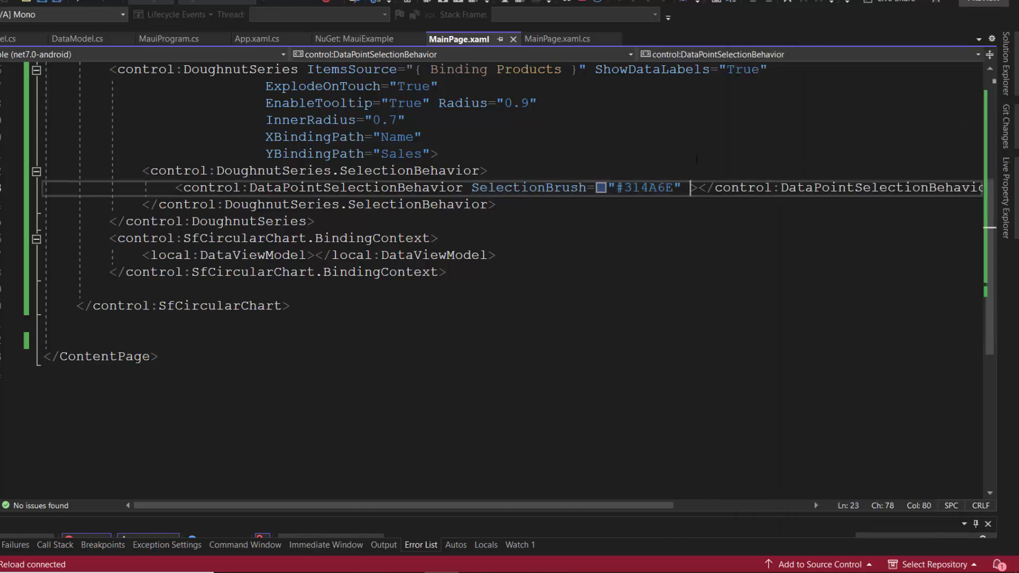
Set the selection behavior Type to Multiple and tap the Others slice to verify
{"action": "key", "text": "Enter"}
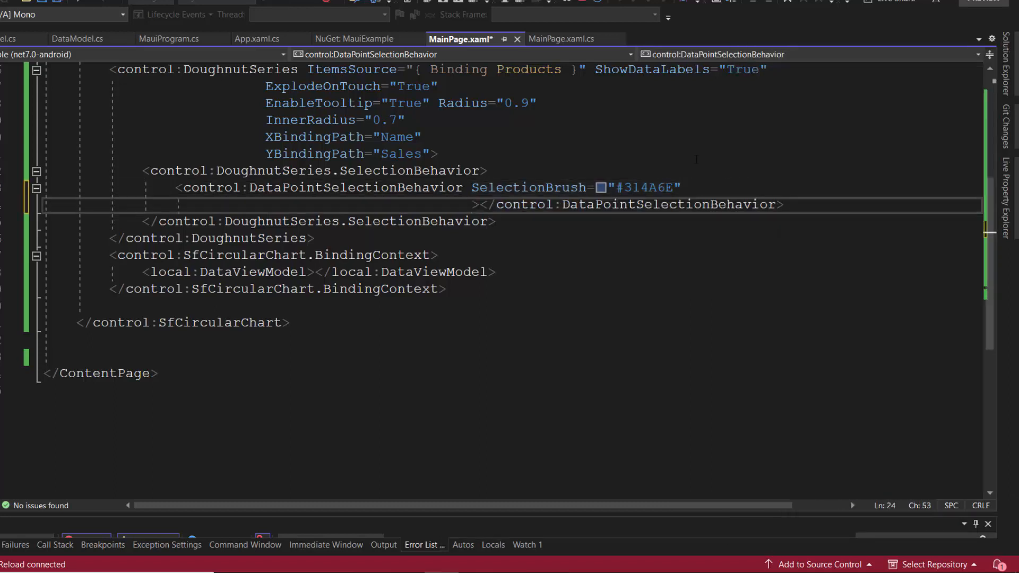
{"action": "type", "text": "Type=\""}
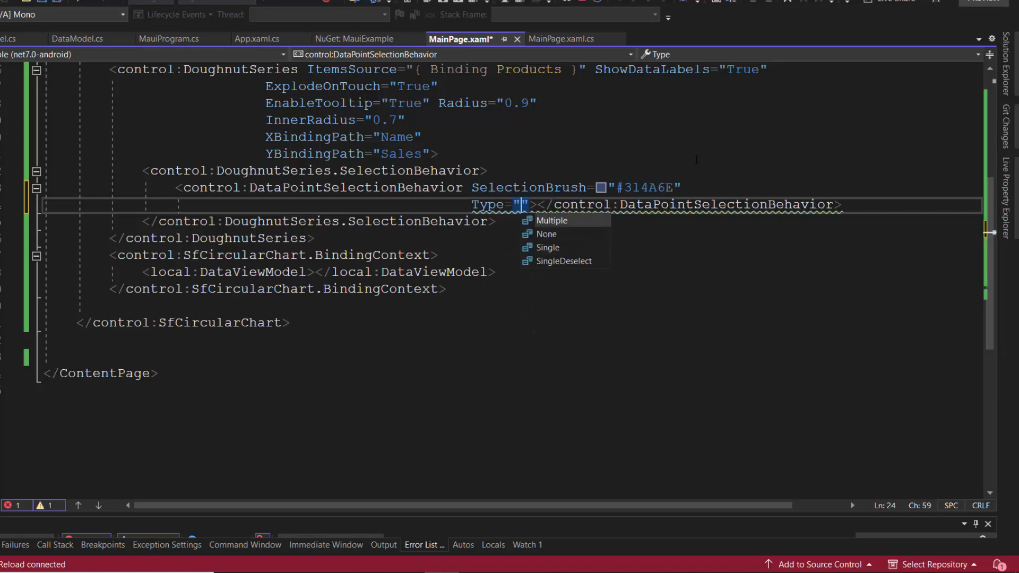
{"action": "left_click", "coordinate": [550, 220]}
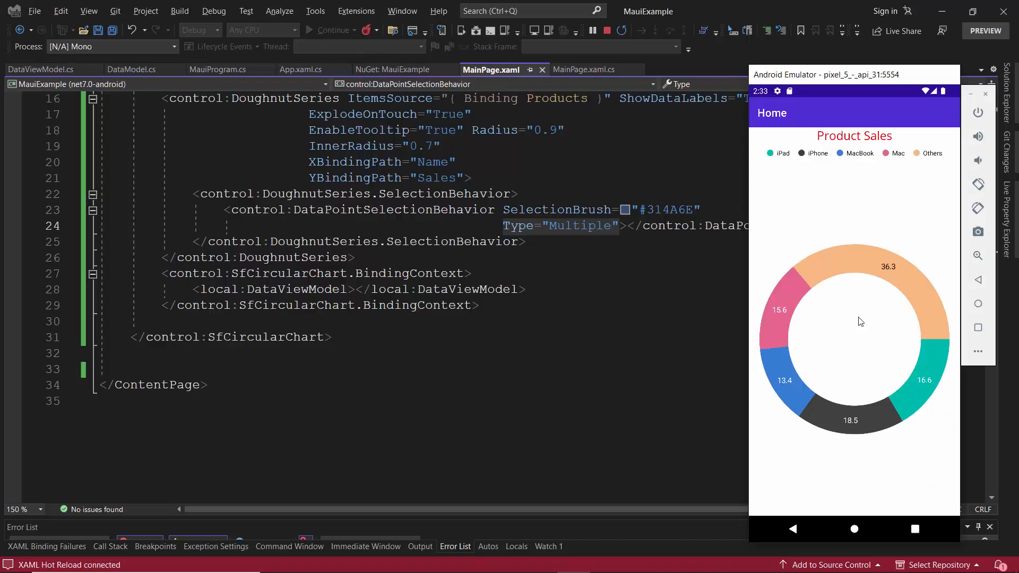
{"action": "left_click", "coordinate": [883, 267]}
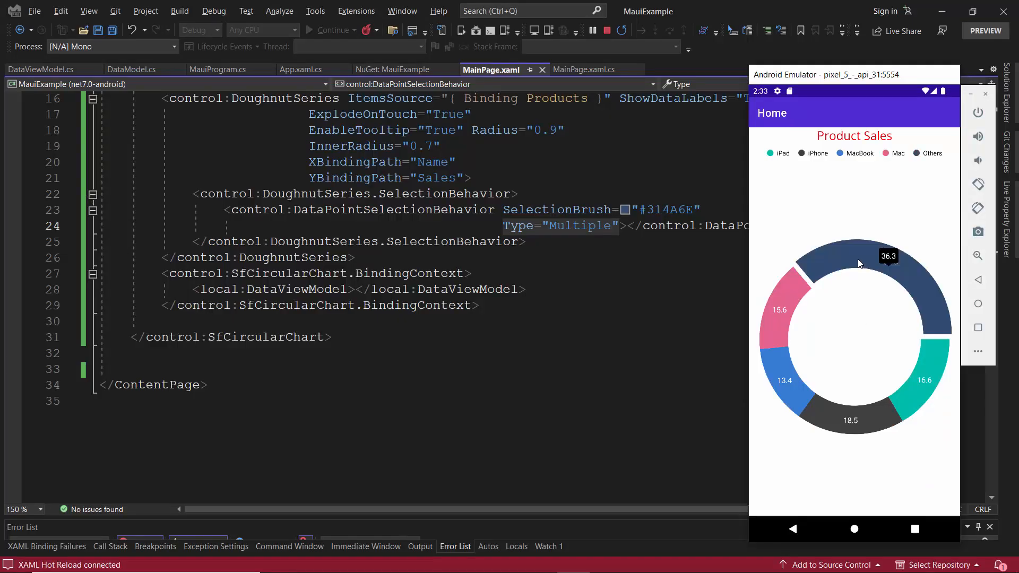